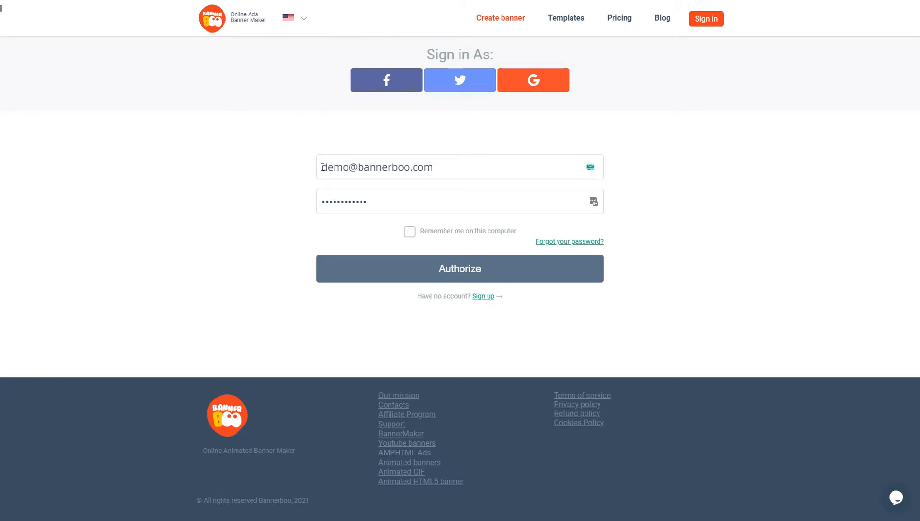
mouse_move(407, 144)
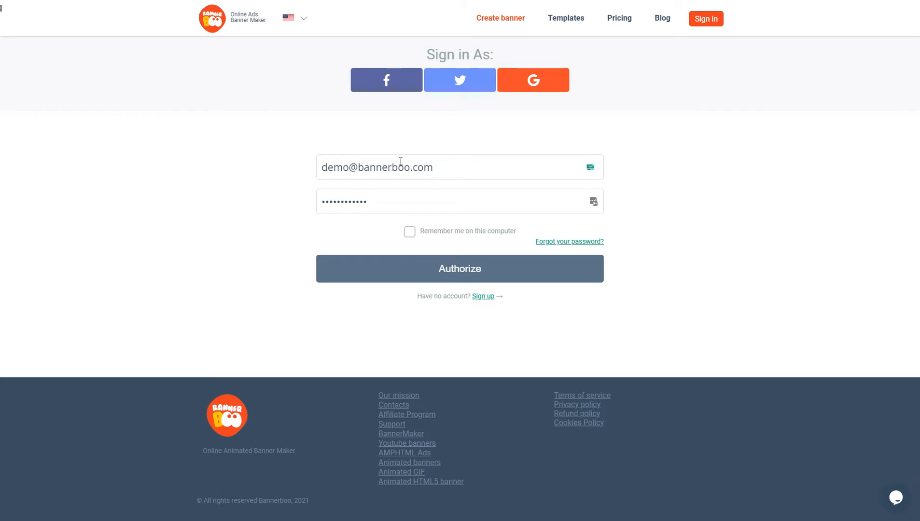
mouse_move(448, 141)
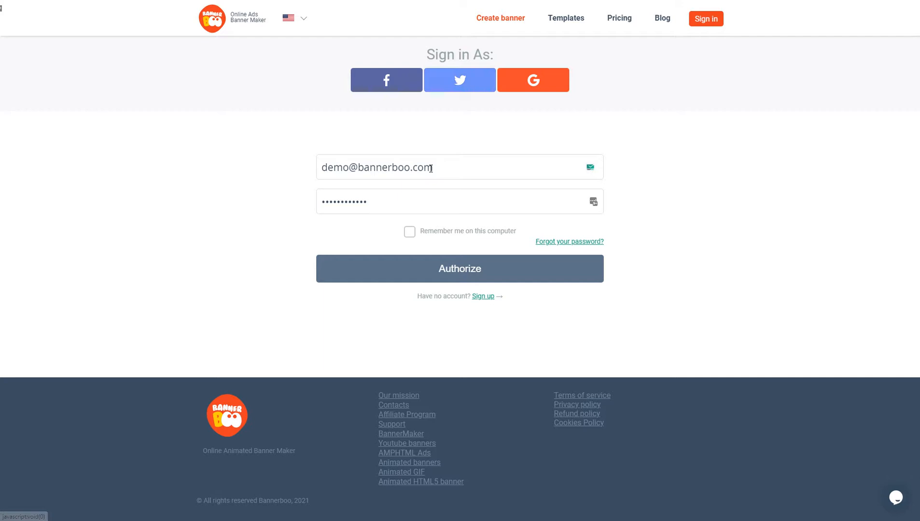
- Check the pre-filled email address and submit the sign-in form with Authorize
left_click(459, 168)
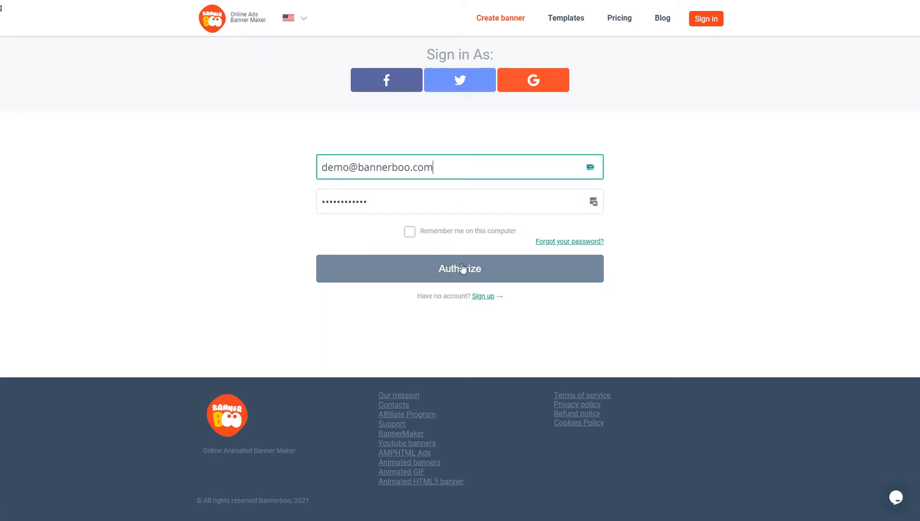
left_click(459, 269)
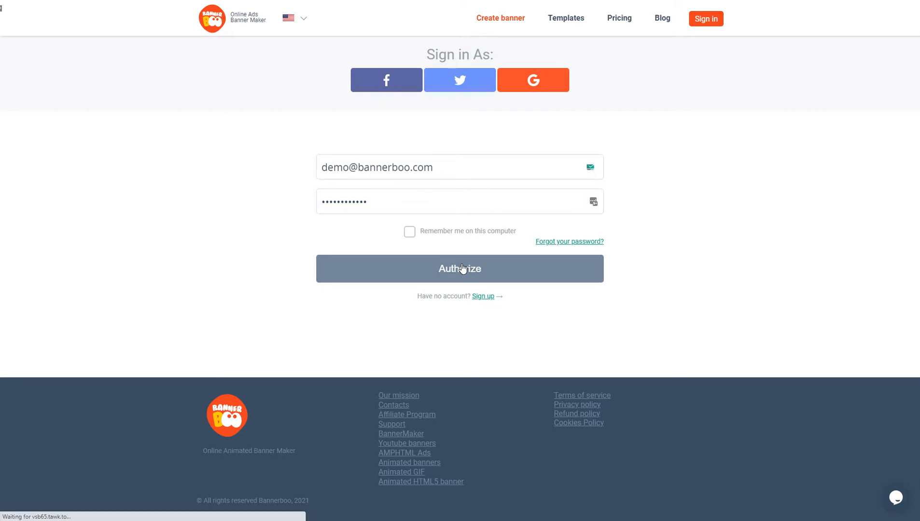
- Finish signing in and highlight the Online Educational Platform Pink bg folder name
left_click(460, 269)
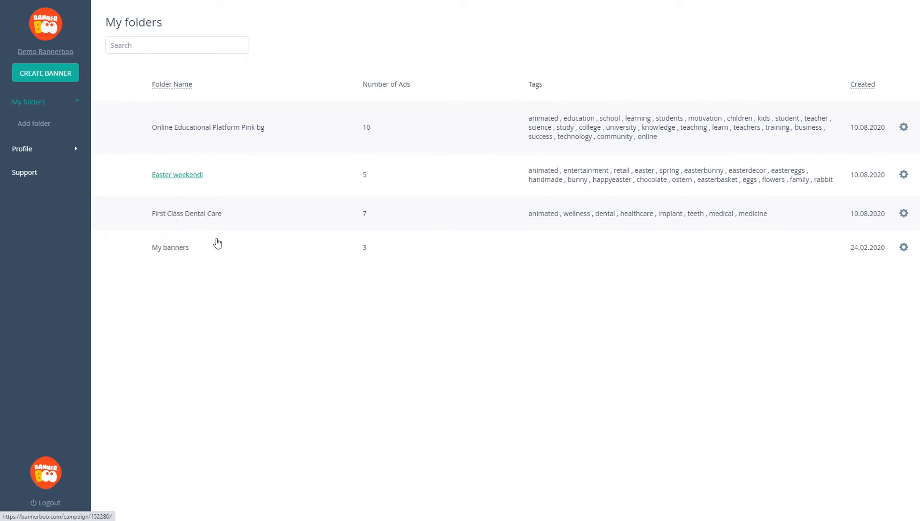
double_click(179, 127)
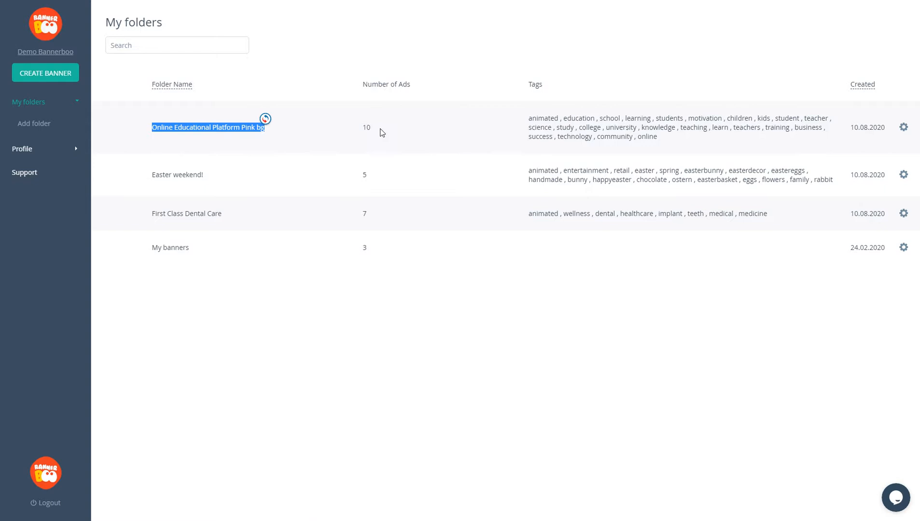
left_click_drag(528, 118, 636, 136)
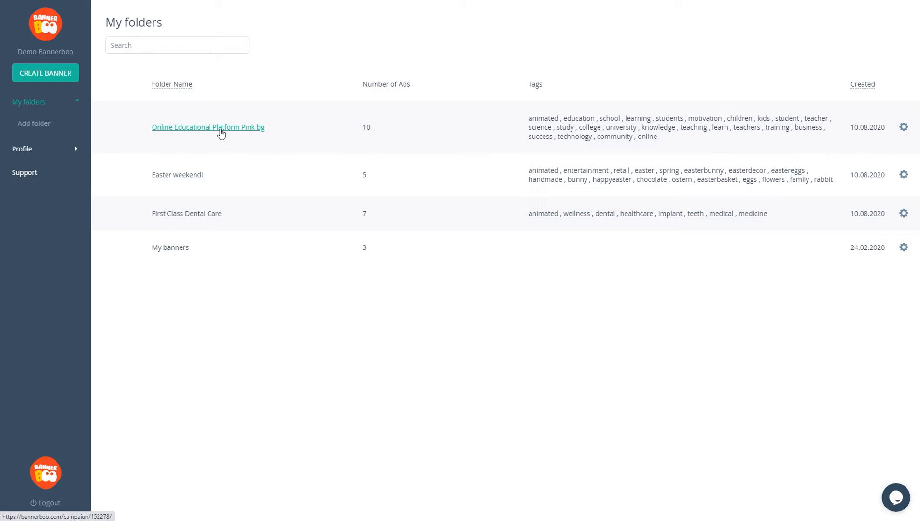
mouse_move(885, 122)
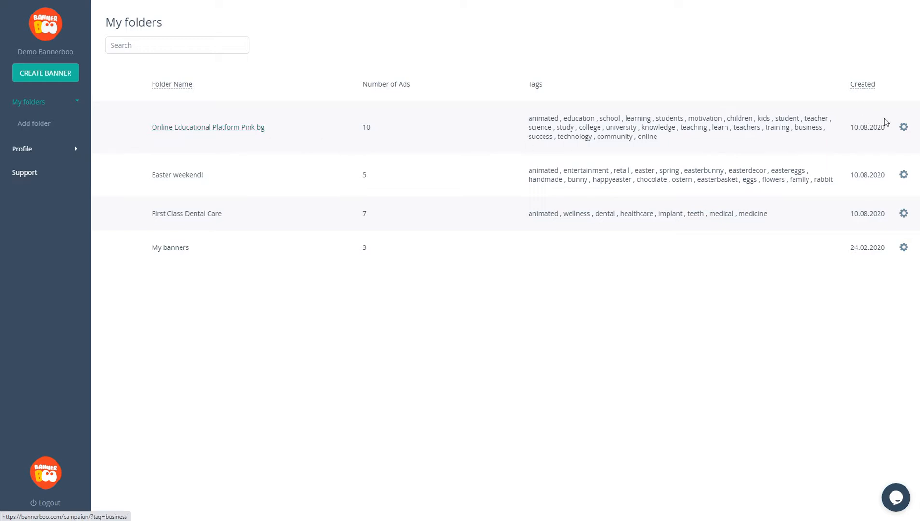
- Open the first folder's Download ZIP options, then close the dialog
left_click(903, 127)
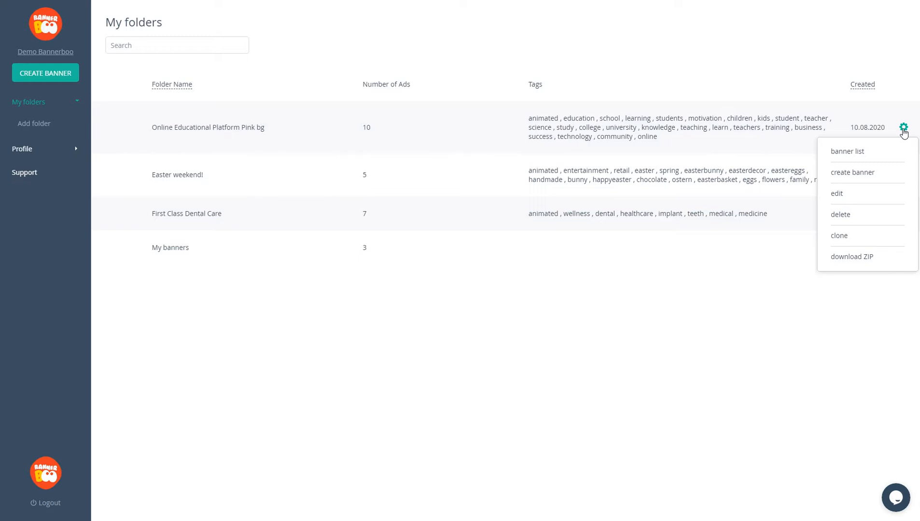
mouse_move(902, 135)
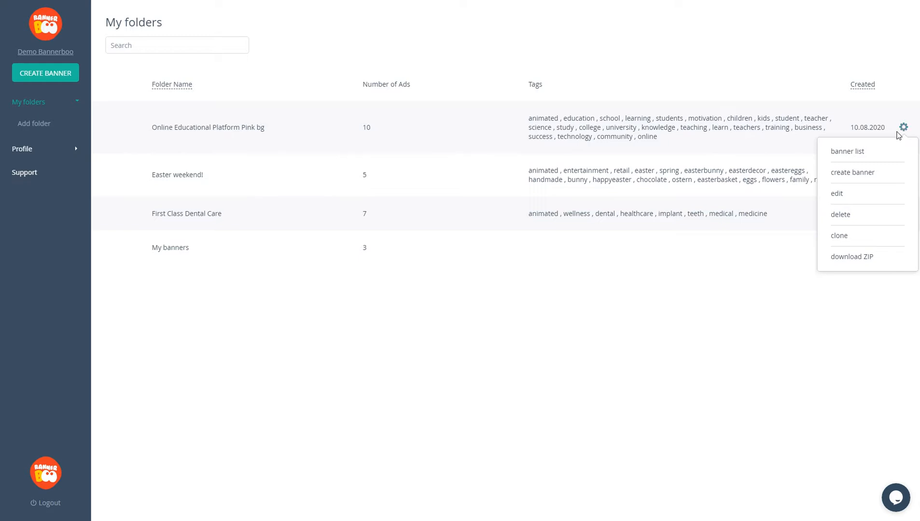
mouse_move(852, 257)
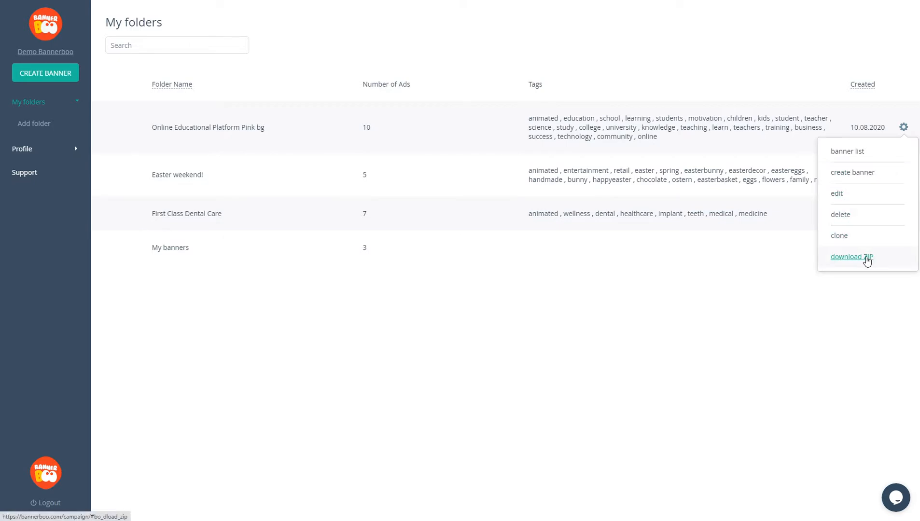
left_click(852, 257)
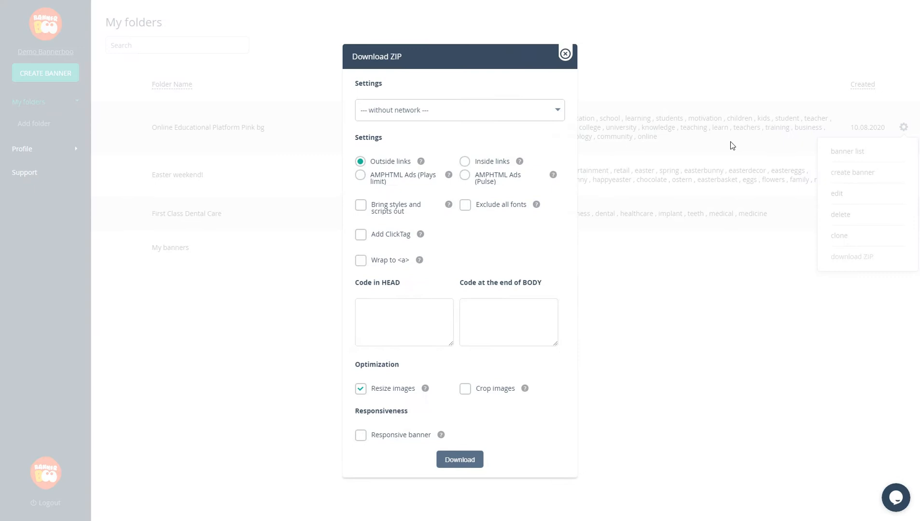
left_click(564, 54)
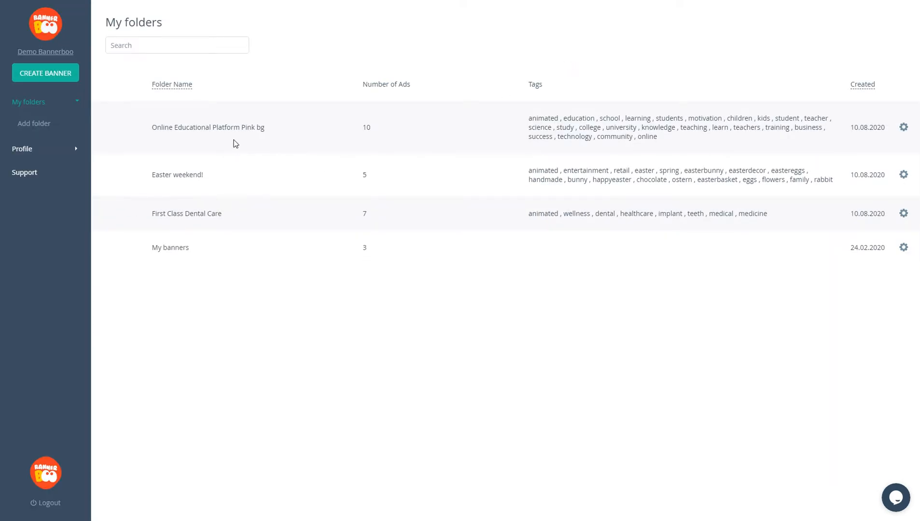
- Open the Online Educational Platform Pink bg folder and scroll through its banners, noting the 300 x 250 file size
left_click(207, 128)
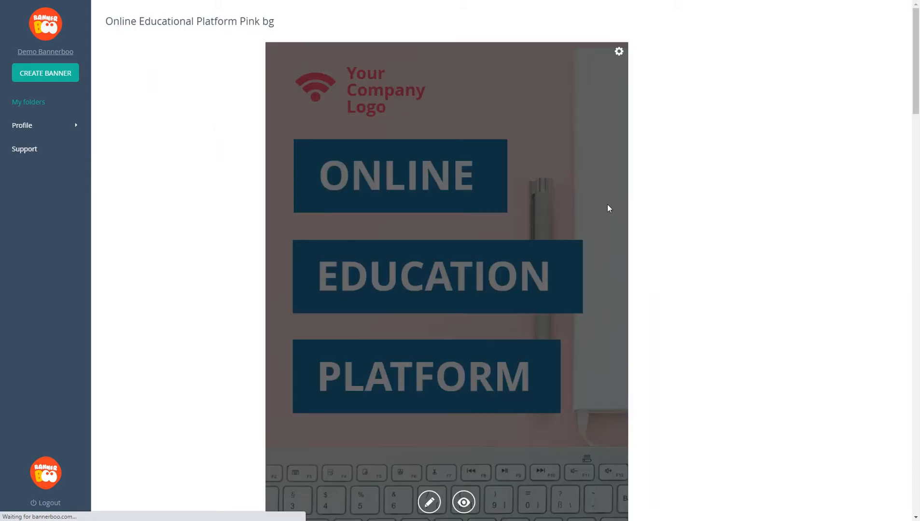
scroll("down", 3)
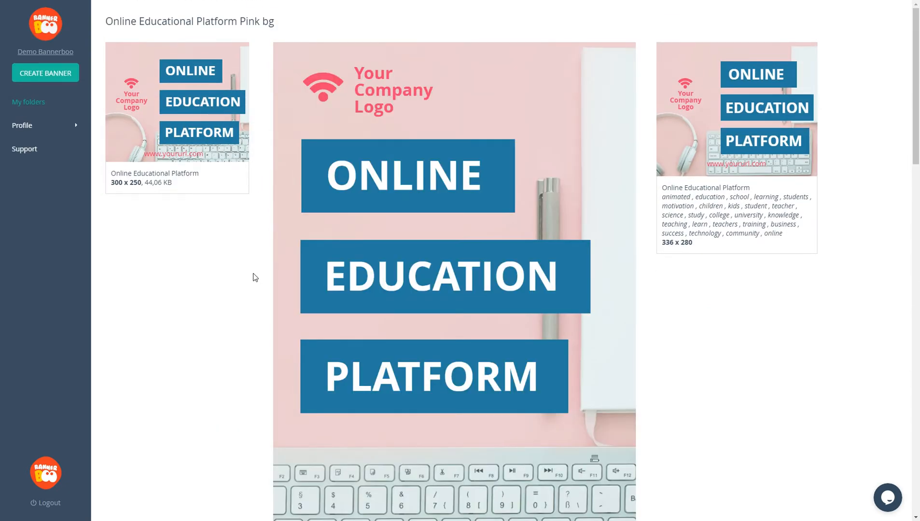
mouse_move(185, 189)
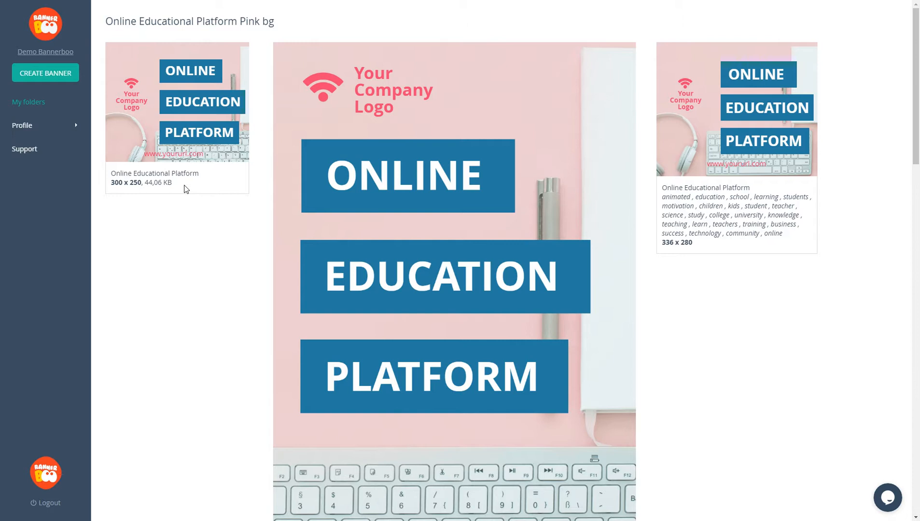
double_click(157, 182)
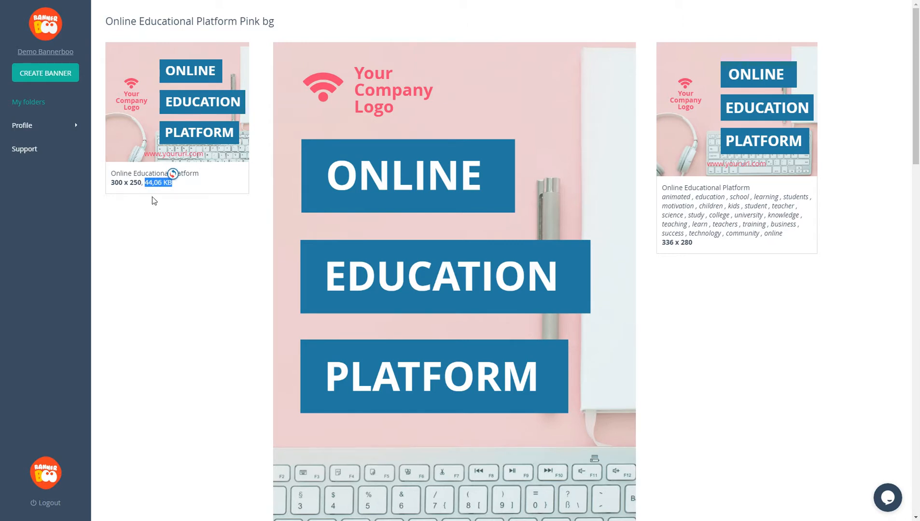
mouse_move(174, 260)
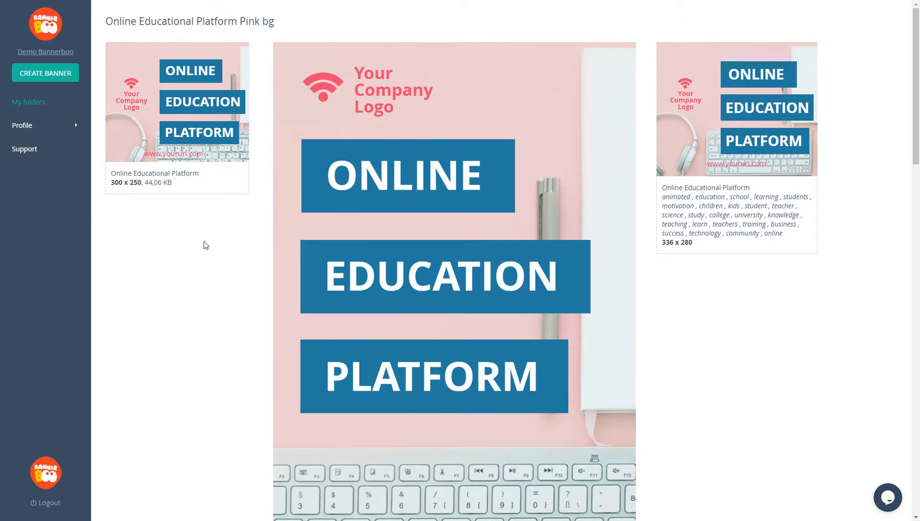
scroll("down", 3)
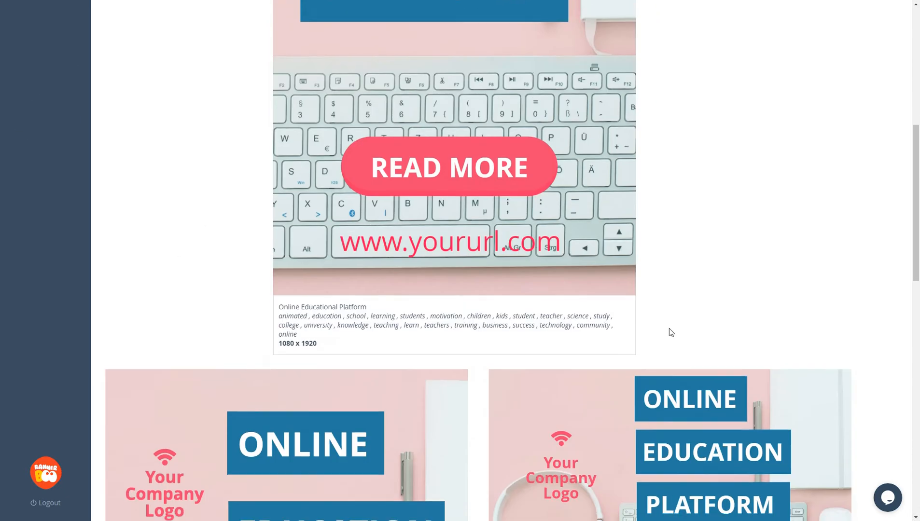
scroll("down", 3)
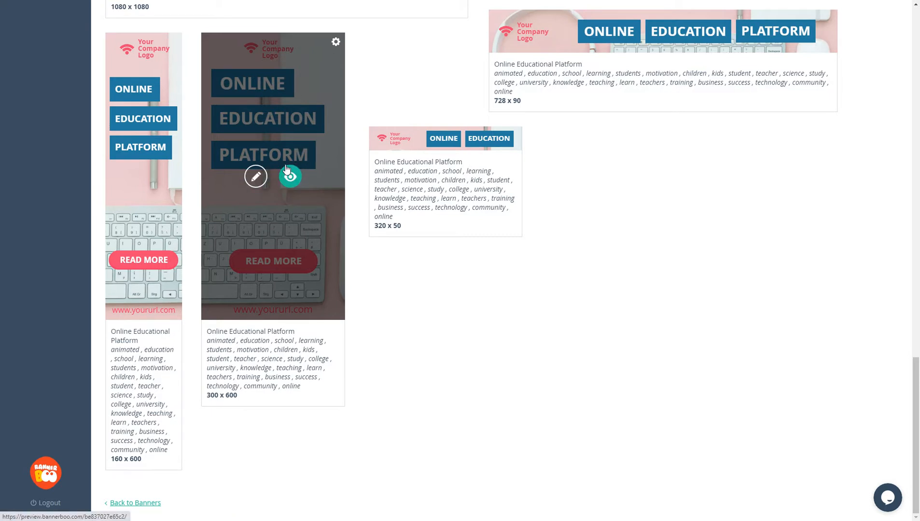
- Open the 300 x 600 banner's actions menu showing delete, share and download Zip
left_click(335, 42)
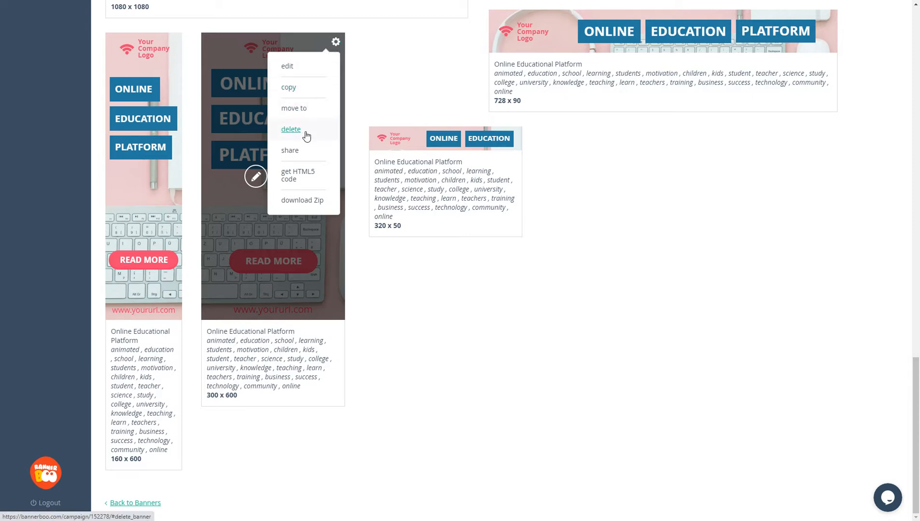
mouse_move(290, 150)
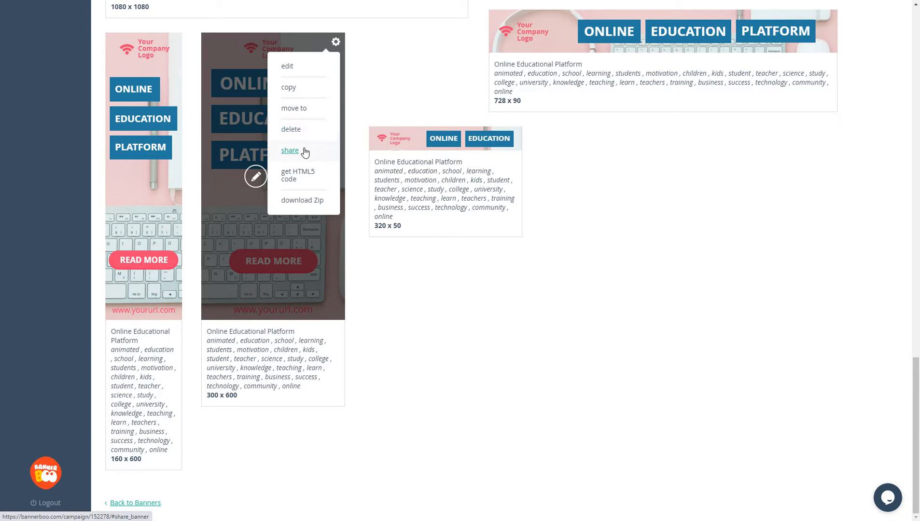
mouse_move(299, 175)
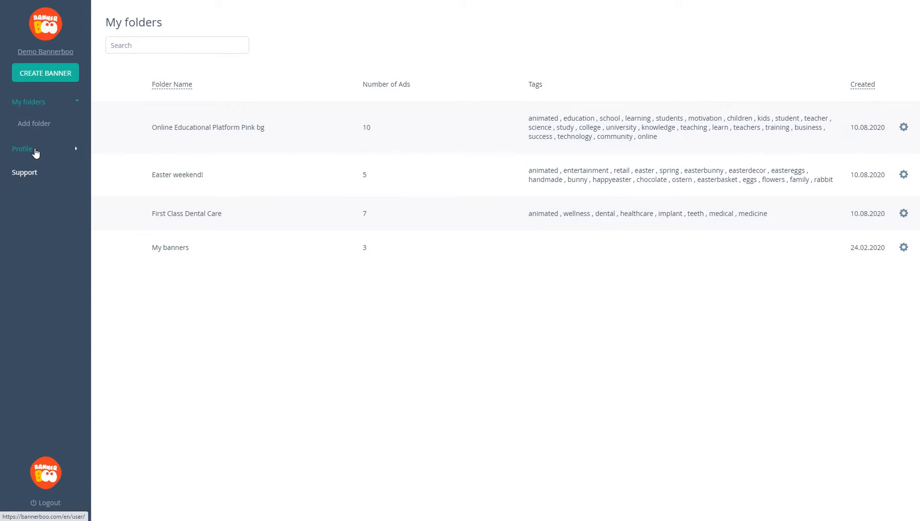
- View the Billing and Profile pages, then open Brand settings
left_click(22, 149)
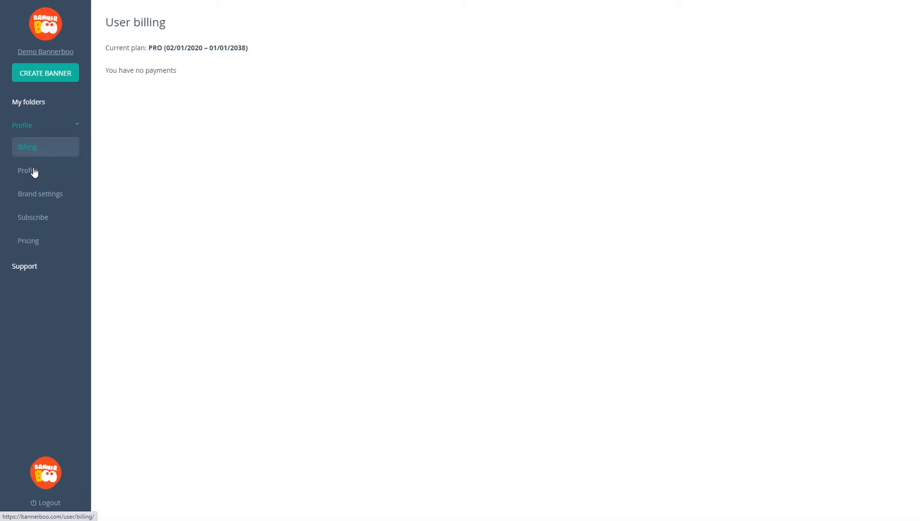
left_click(27, 171)
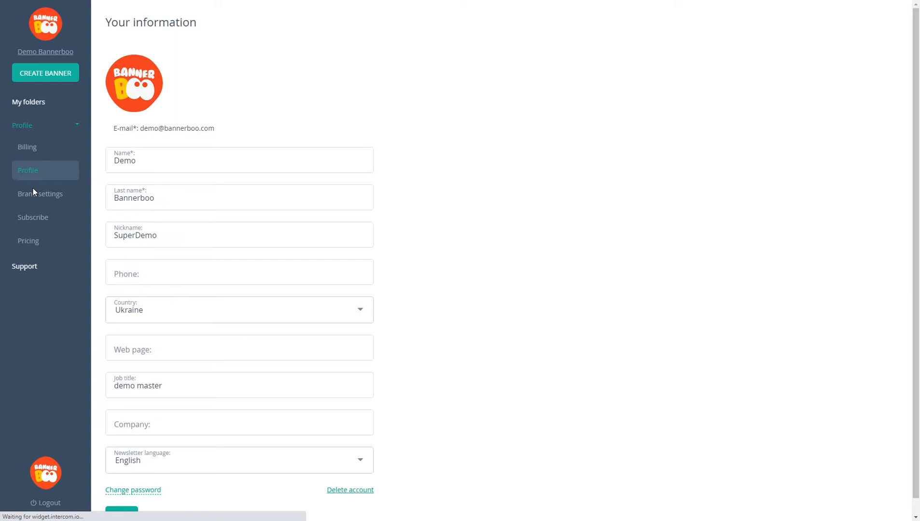
left_click(40, 194)
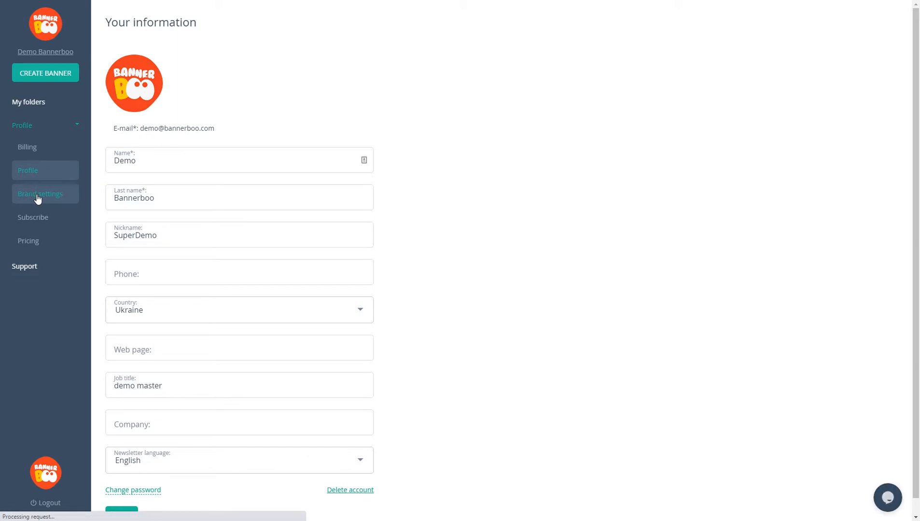
left_click(40, 194)
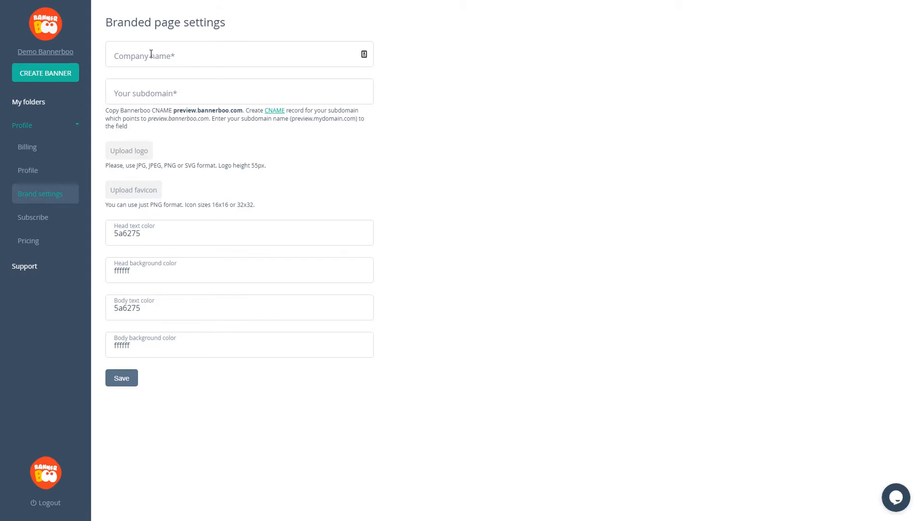
left_click(235, 54)
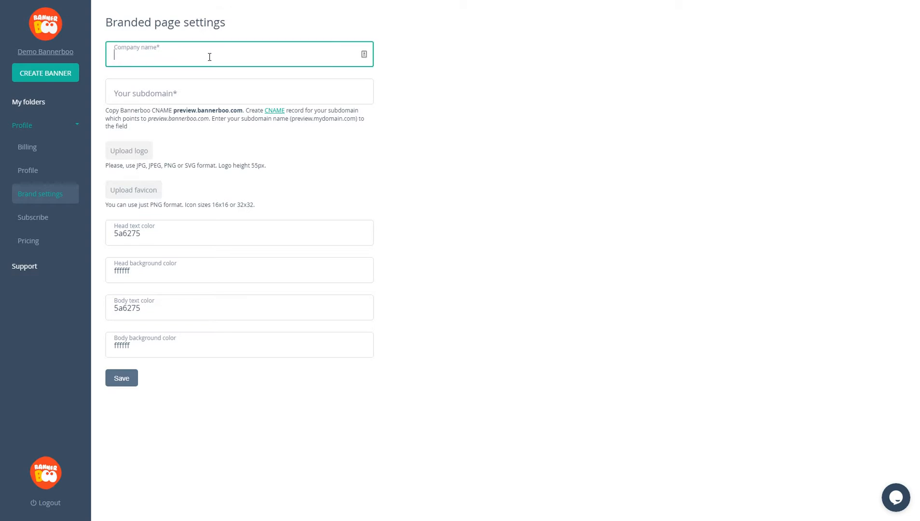
left_click(239, 91)
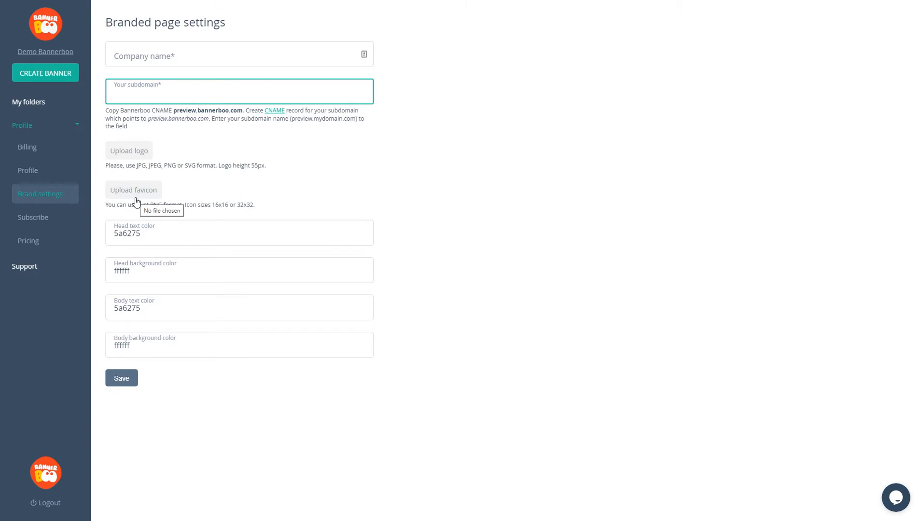
mouse_move(230, 330)
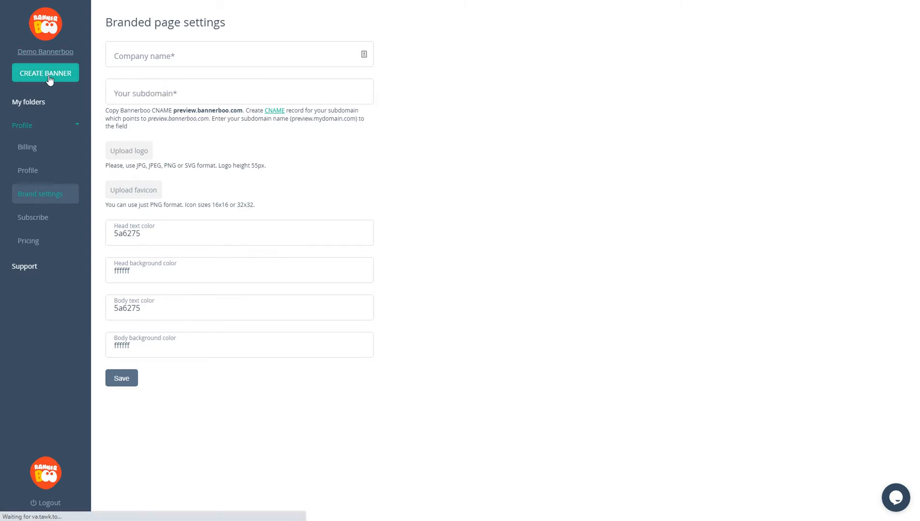
left_click(45, 73)
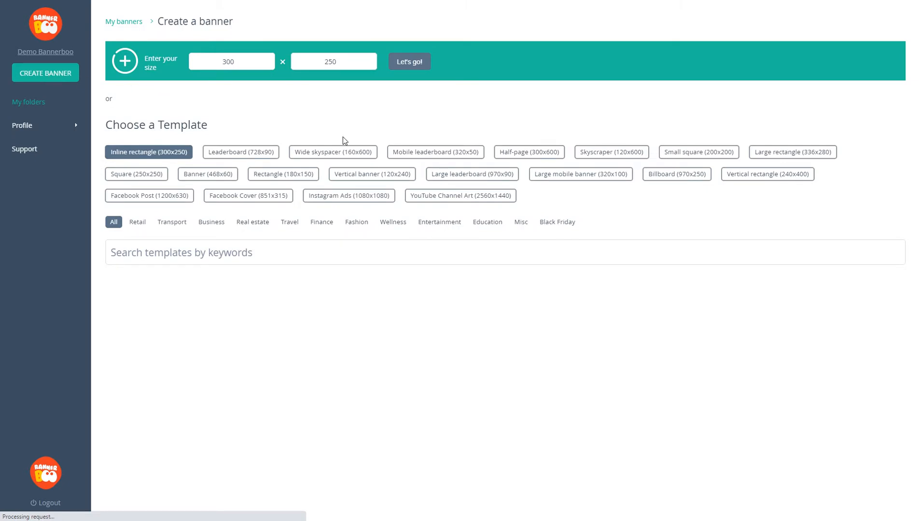
left_click(231, 61)
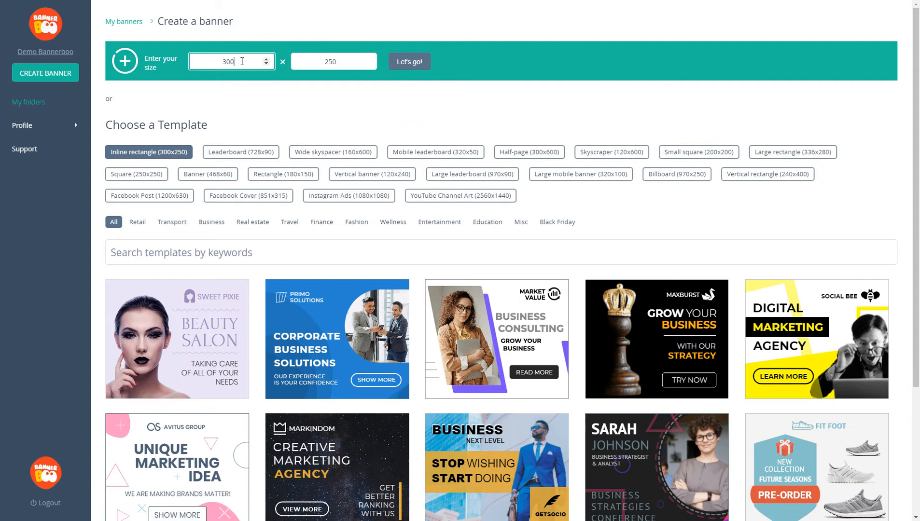
mouse_move(556, 442)
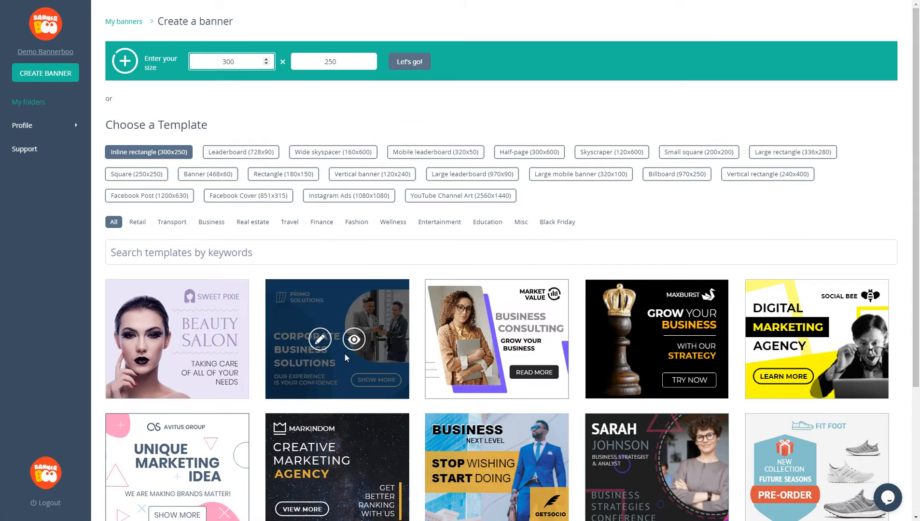
mouse_move(640, 149)
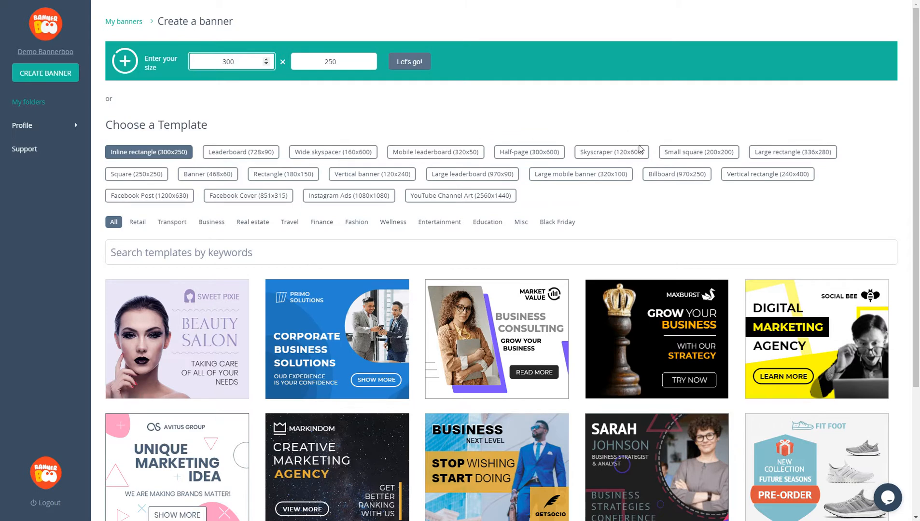
mouse_move(283, 174)
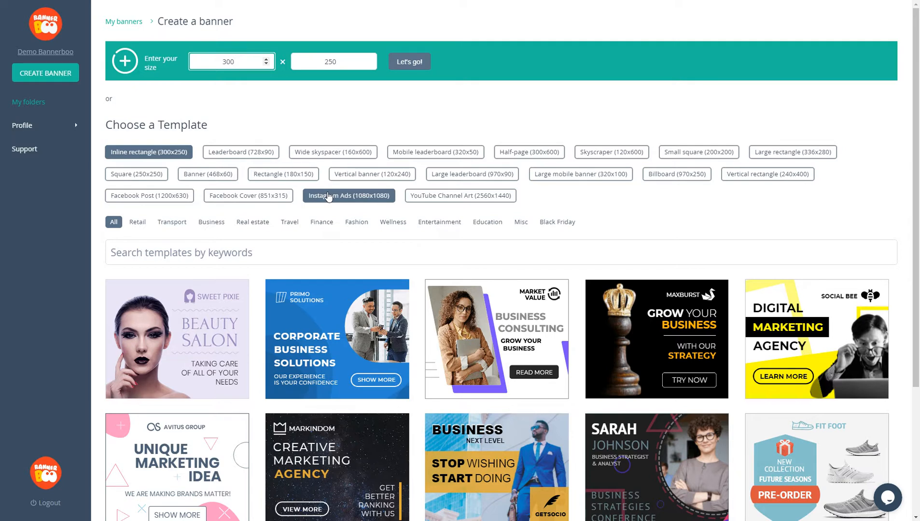
left_click(231, 61)
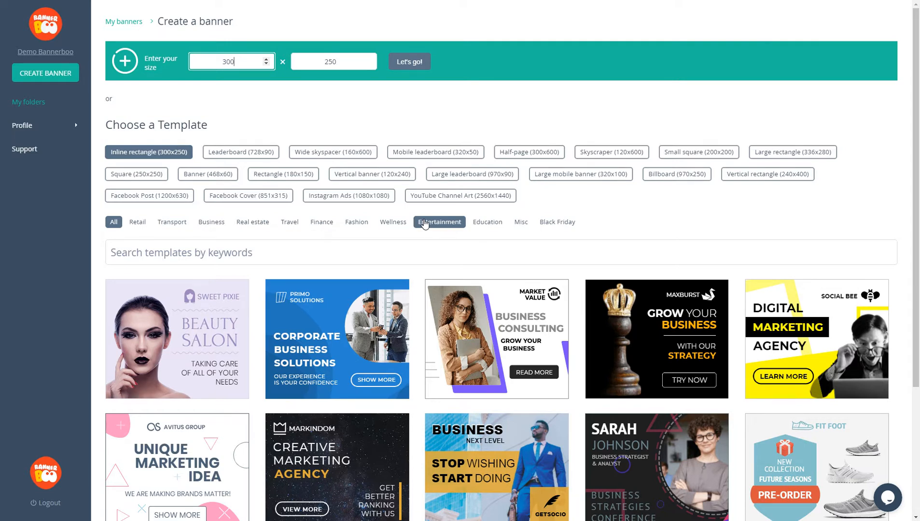
scroll("down", 3)
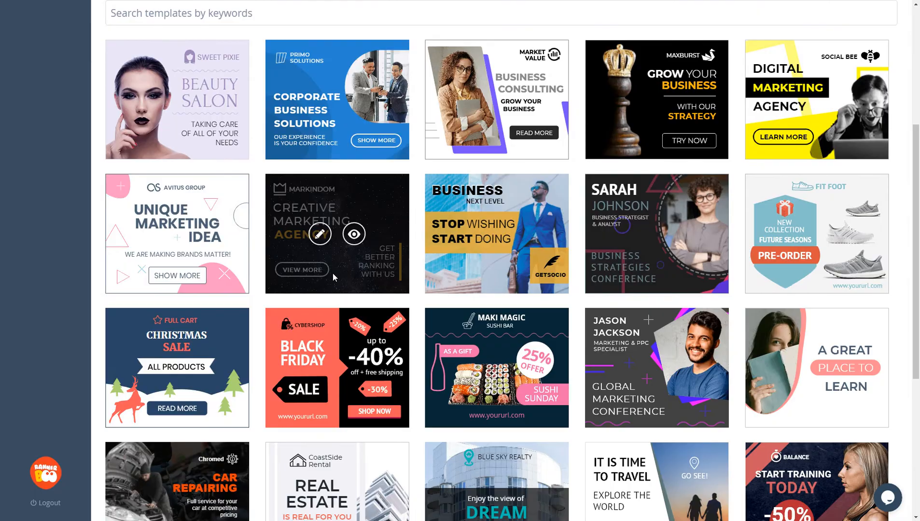
- Edit the Markindom Creative Marketing Agency template with the settings panel collapsed and timeline hidden
left_click(319, 234)
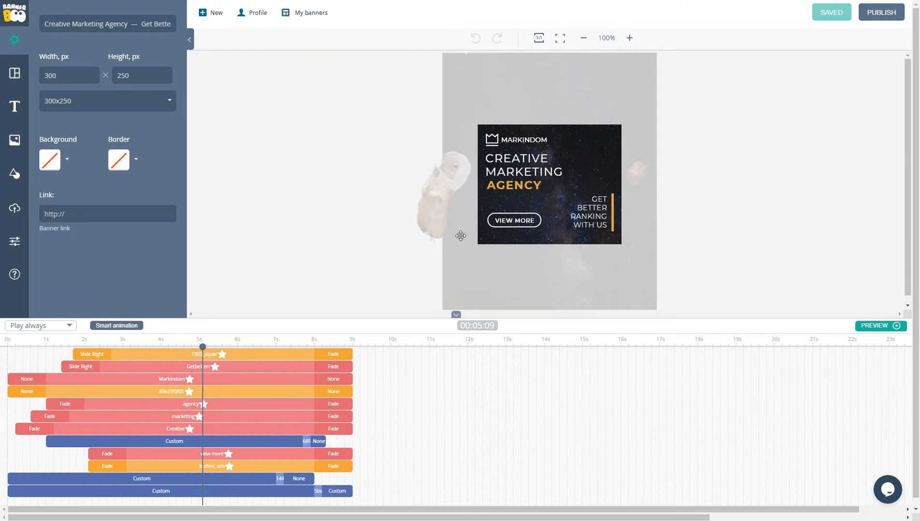
mouse_move(388, 194)
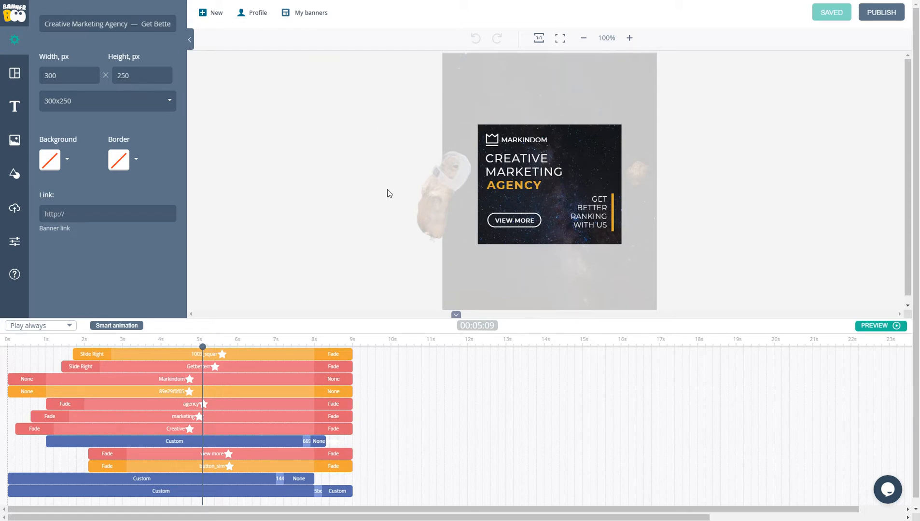
mouse_move(14, 179)
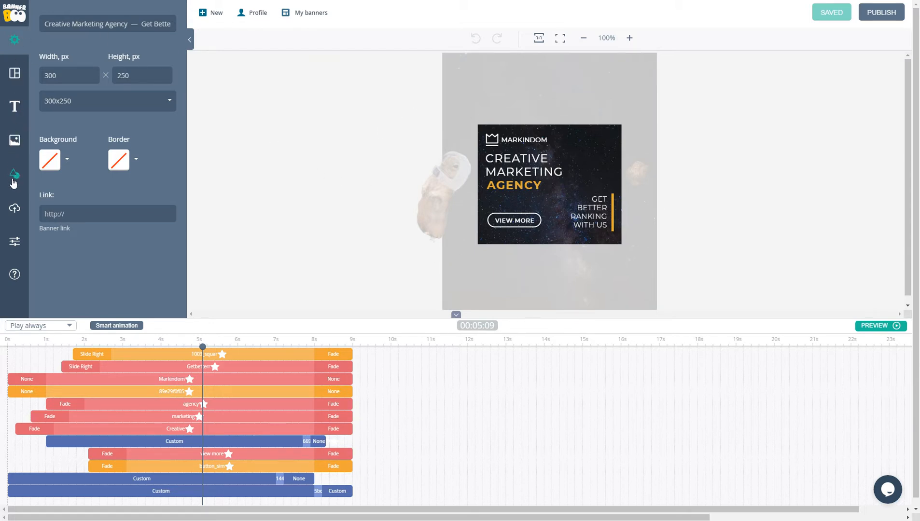
mouse_move(14, 210)
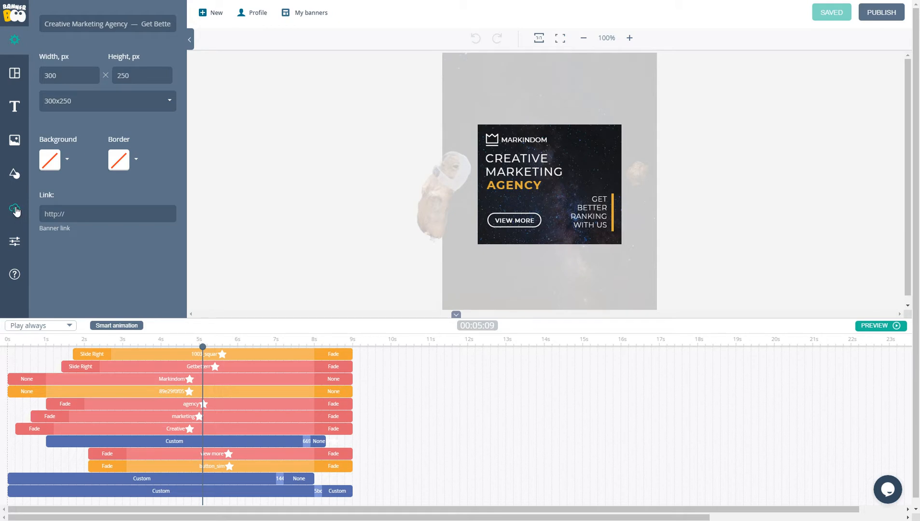
mouse_move(199, 491)
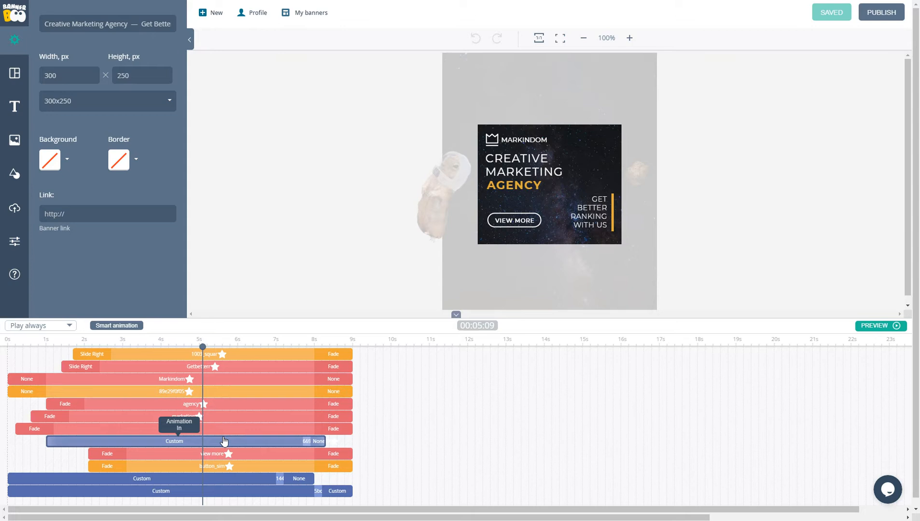
left_click(189, 39)
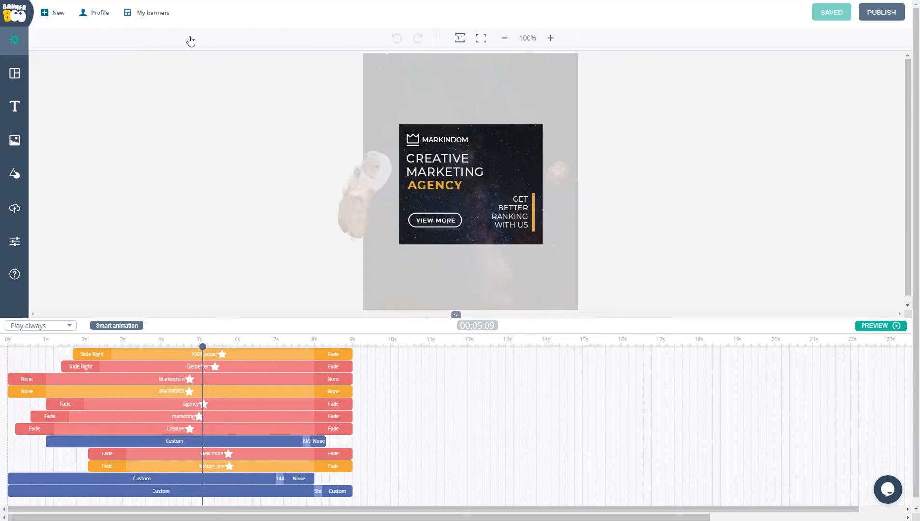
mouse_move(457, 316)
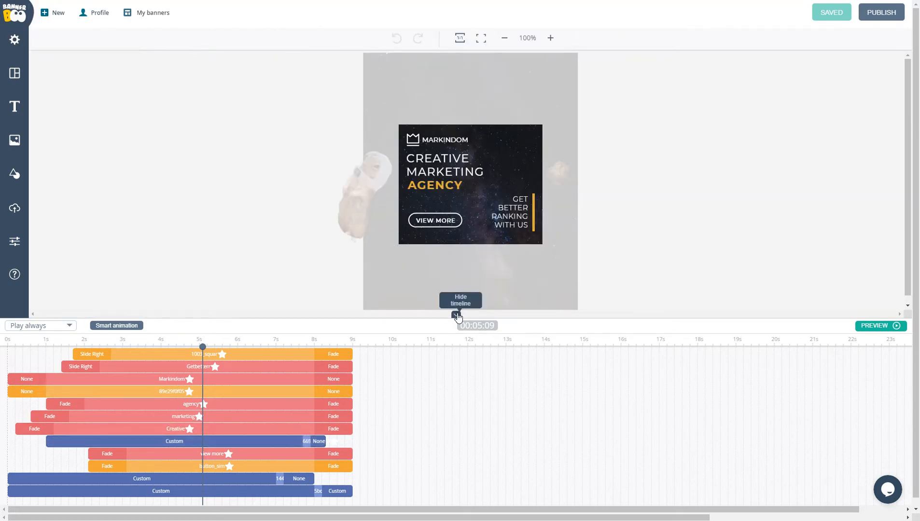
left_click(460, 300)
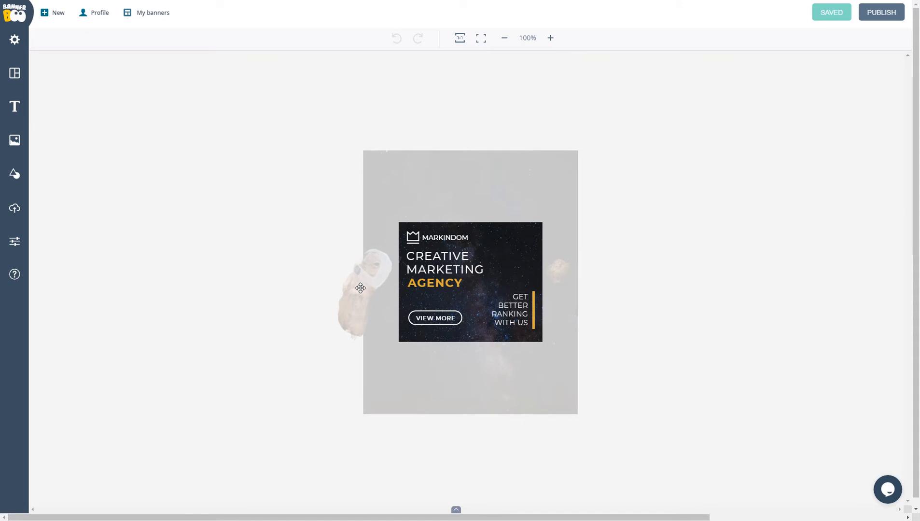
- Reopen the banner settings panel and start editing the Link field
left_click(14, 39)
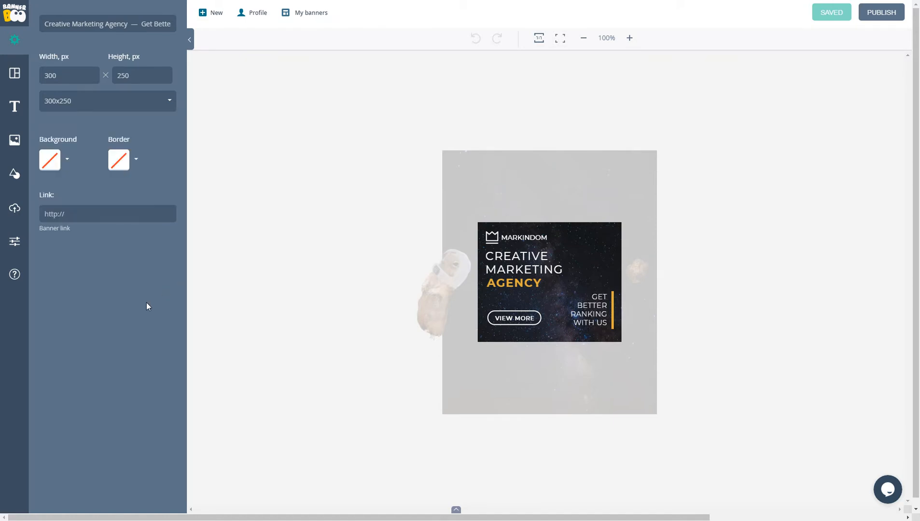
mouse_move(52, 162)
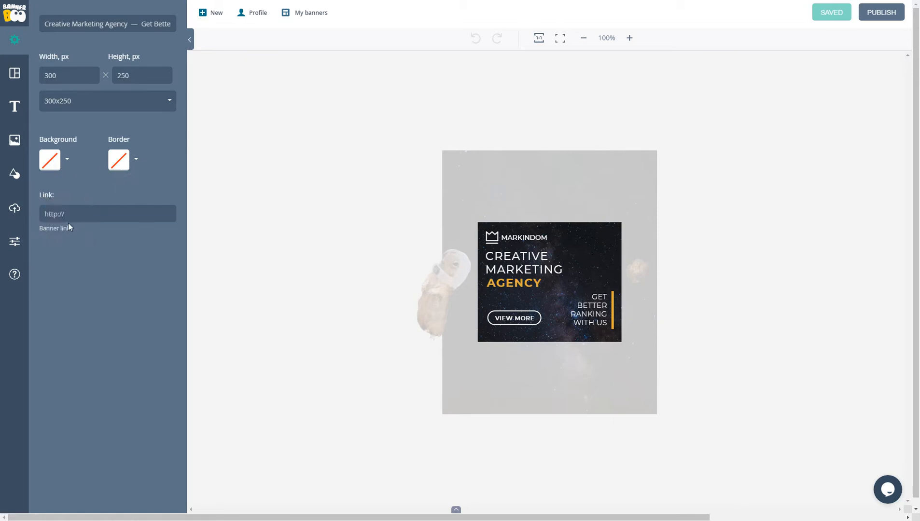
left_click(108, 214)
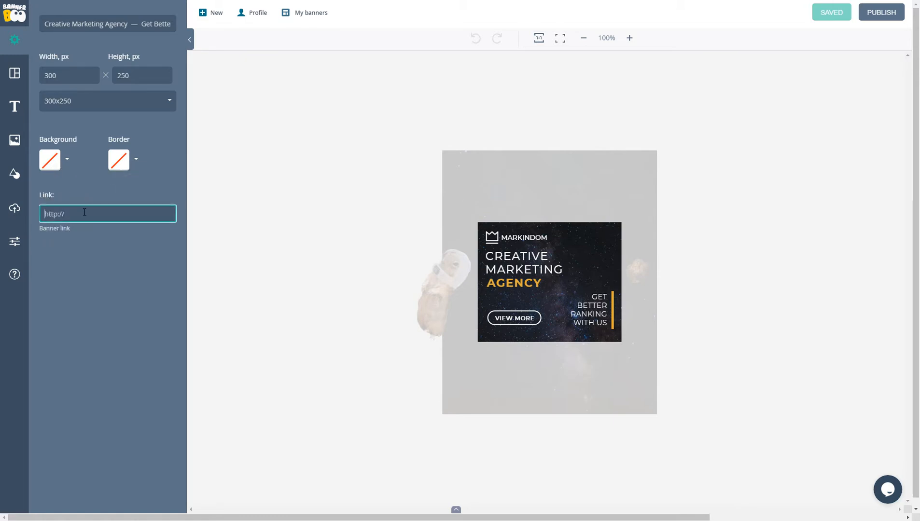
left_click(14, 73)
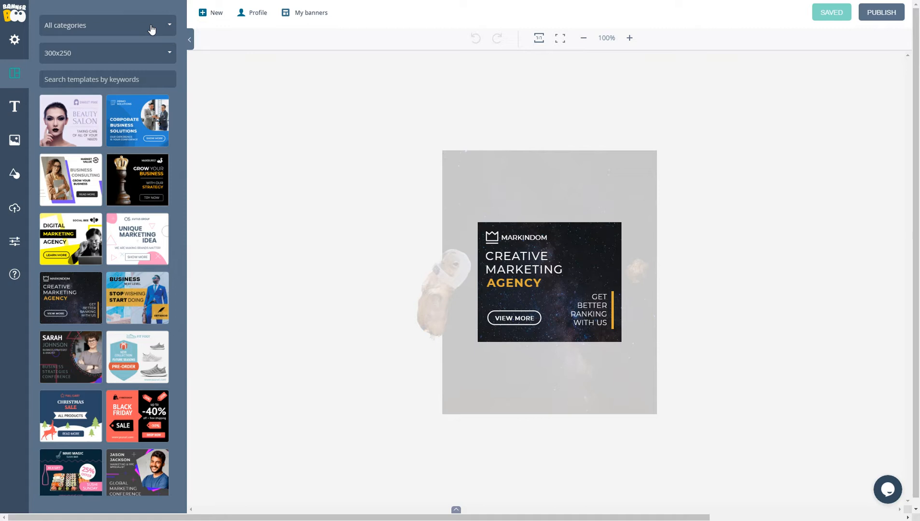
- Filter the template library to 160x600 templates and focus the template search box
left_click(107, 53)
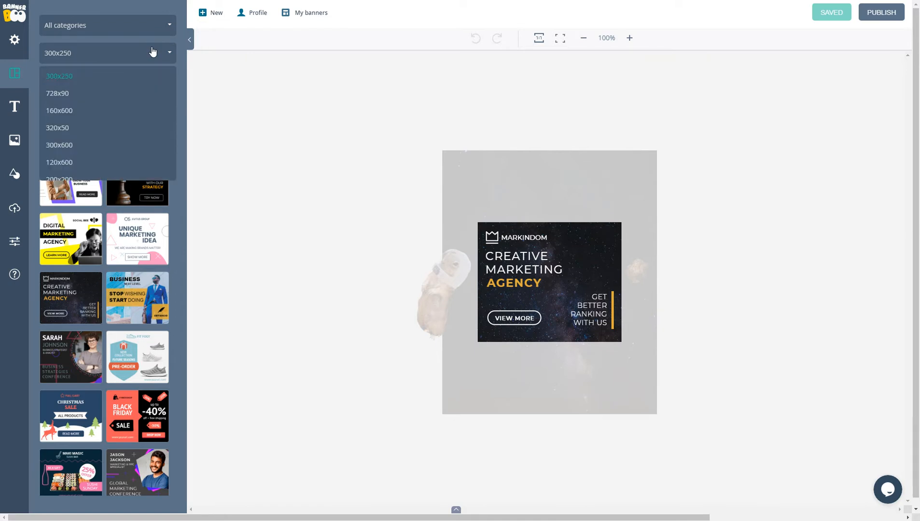
left_click(59, 111)
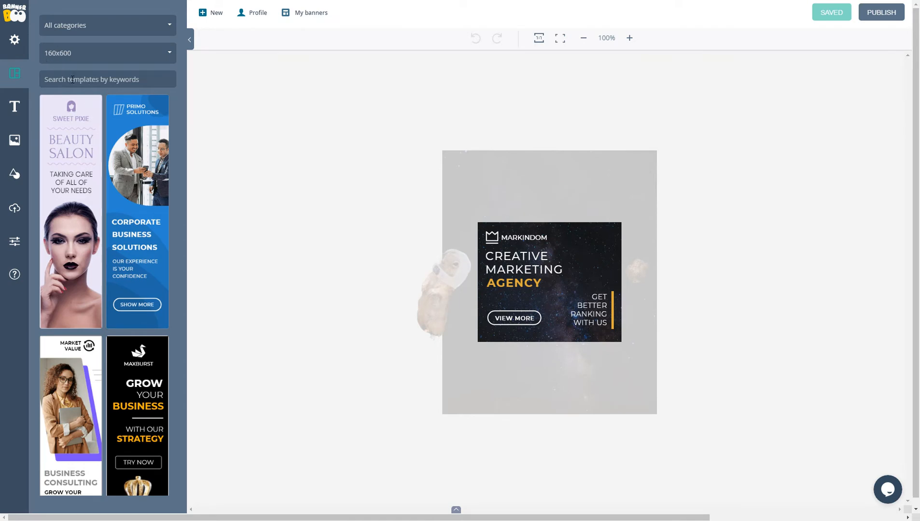
left_click(108, 79)
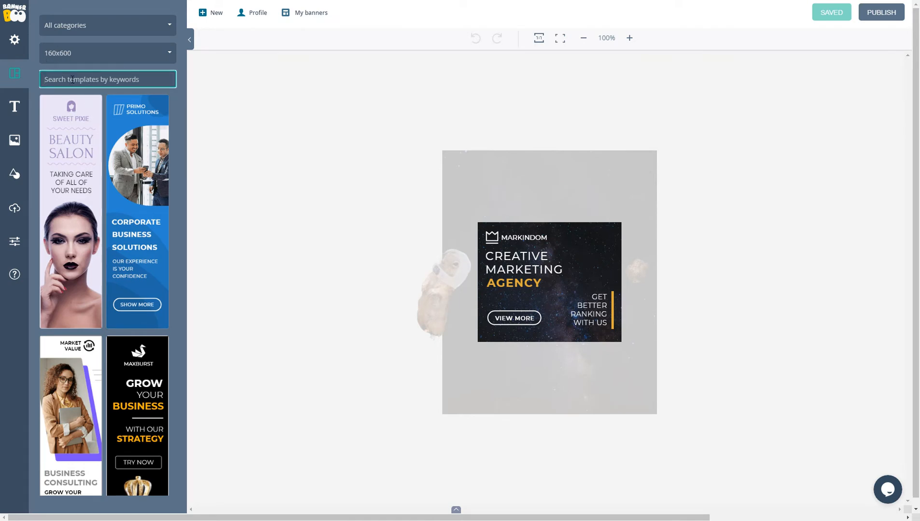
left_click(14, 107)
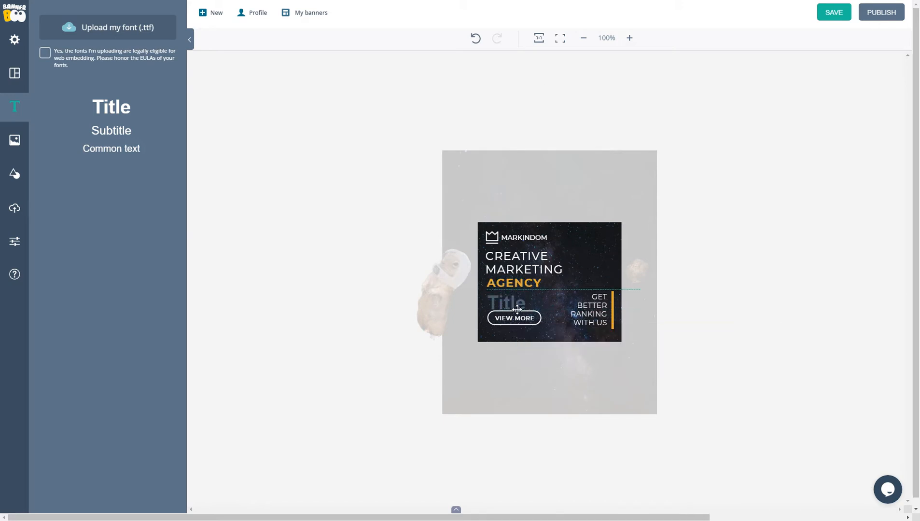
- Select the newly added Title text and open the Unsplash photo library
left_click(506, 304)
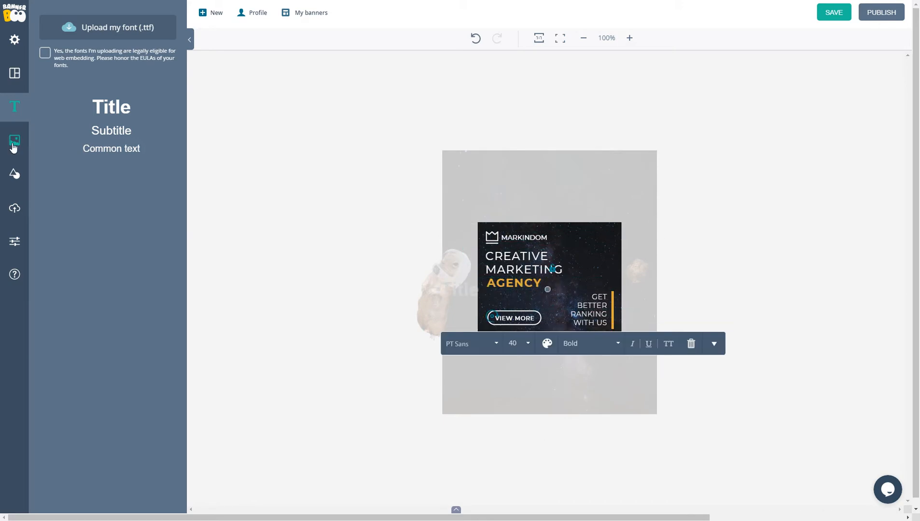
left_click(14, 141)
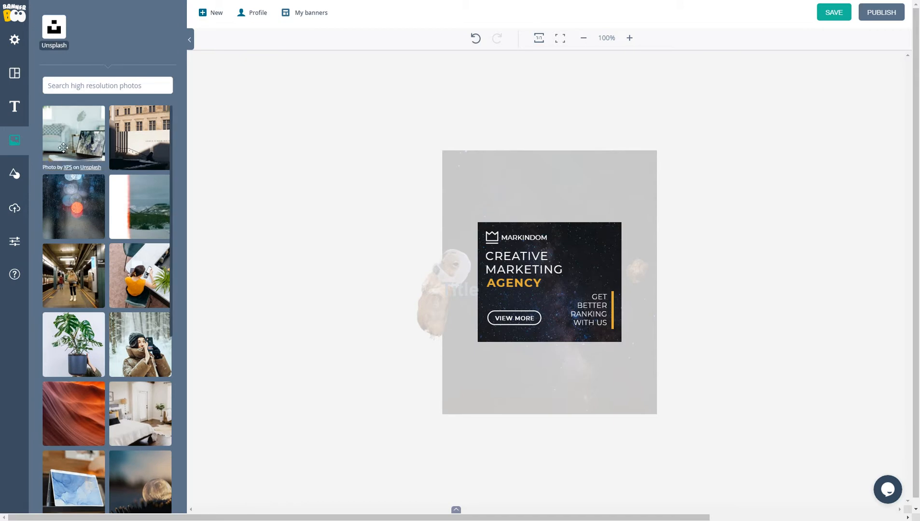
- Search Unsplash for 'laptop' and place the laptop-on-desk photo on the banner
left_click(107, 85)
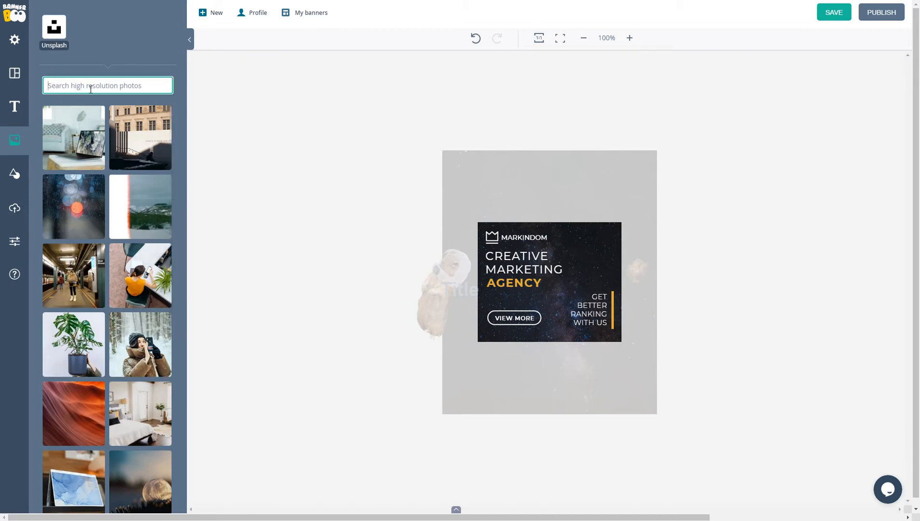
type("lapt")
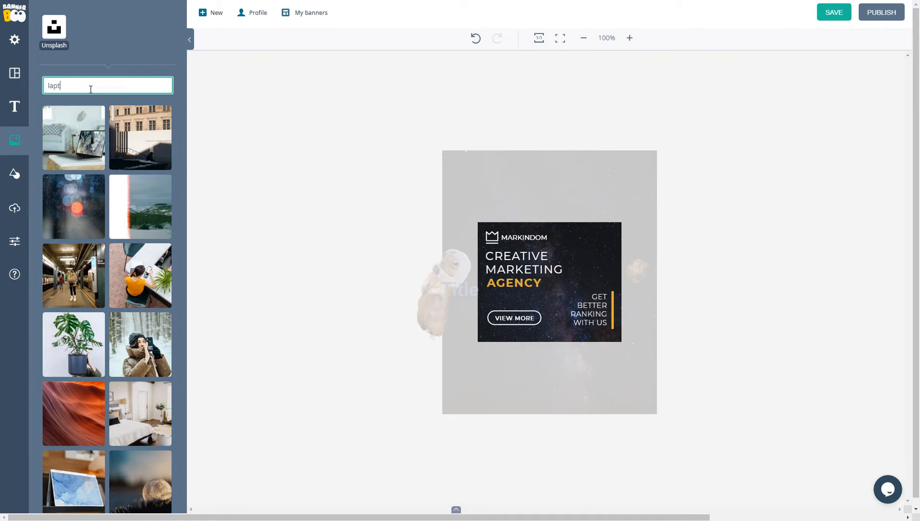
type("op")
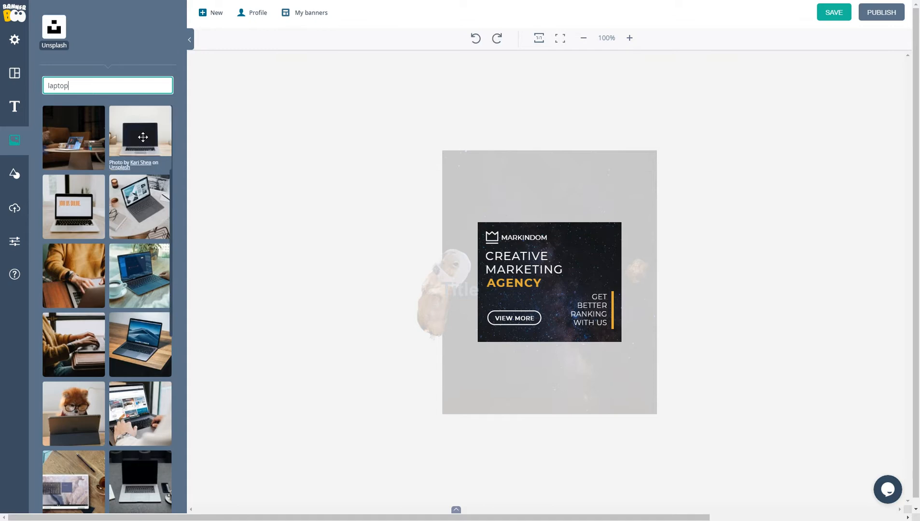
left_click(141, 137)
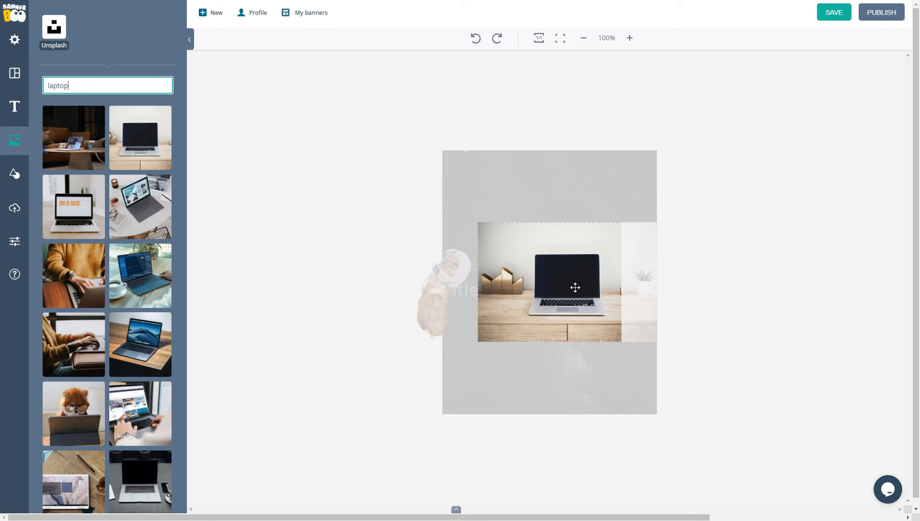
left_click(14, 174)
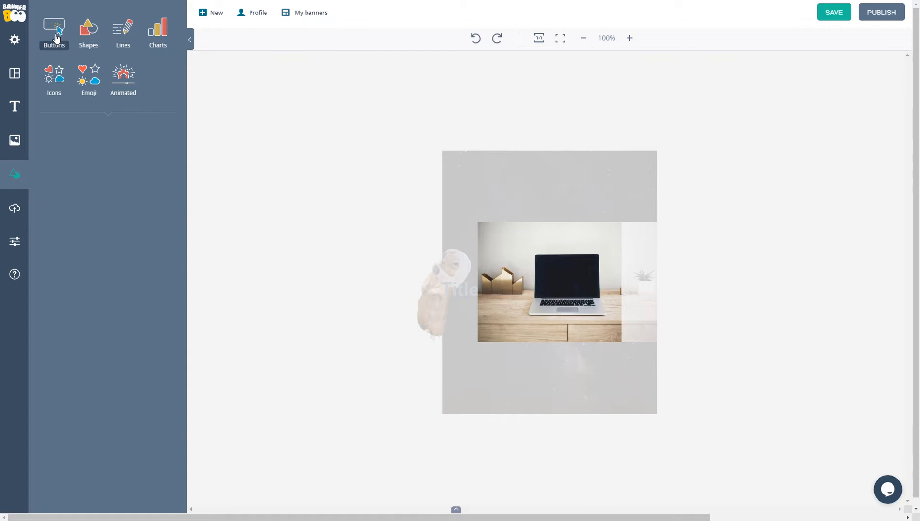
- Browse the Buttons, Charts, vector Icons and Emoji element collections
left_click(88, 33)
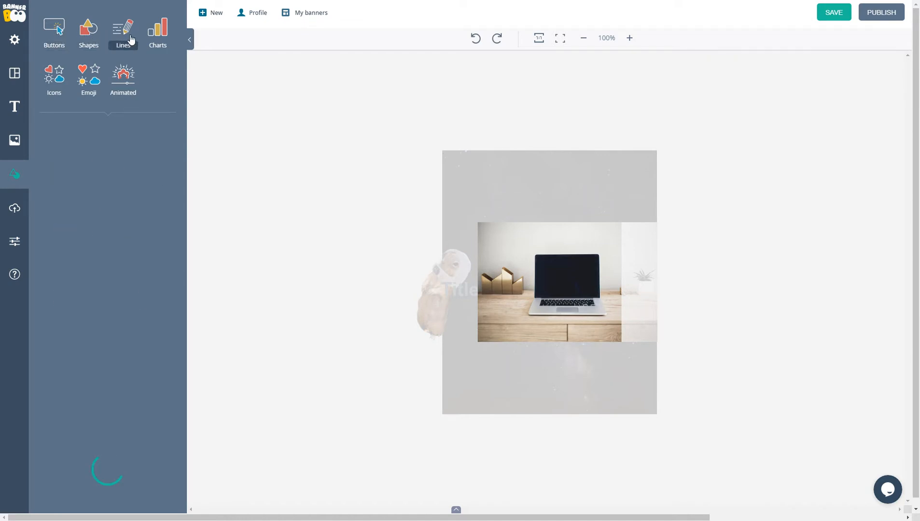
left_click(157, 33)
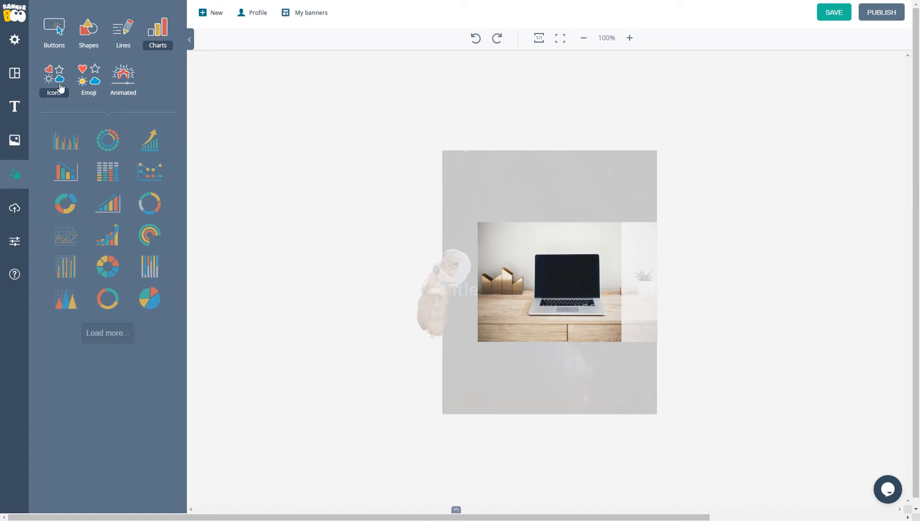
left_click(53, 79)
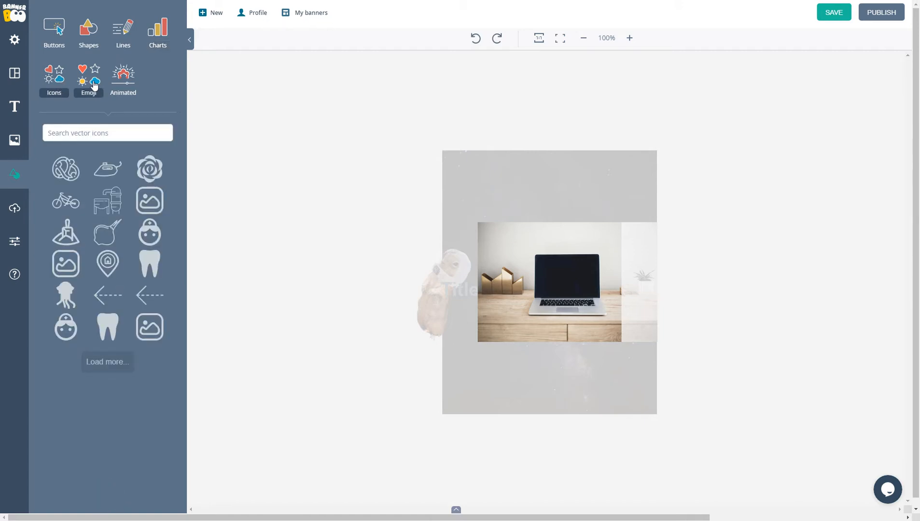
left_click(123, 79)
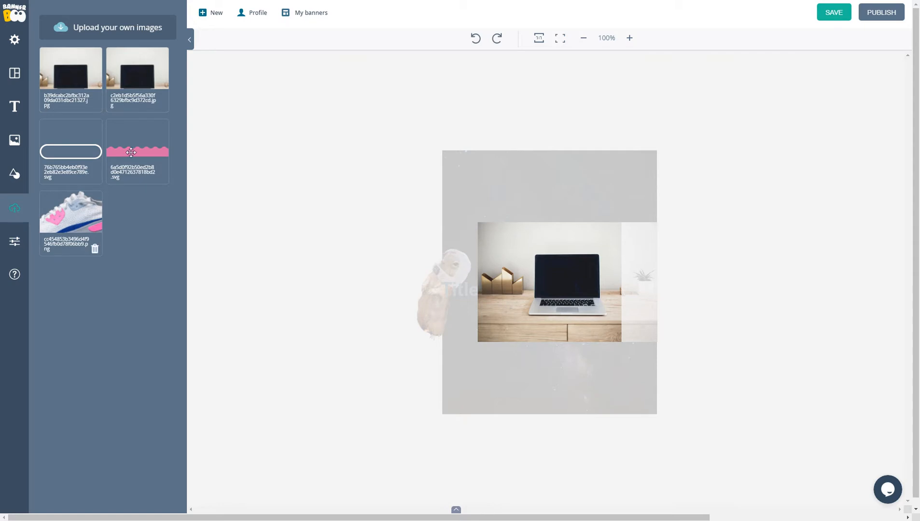
- Open the Settings panel with canvas background inversion and grid options
left_click(14, 242)
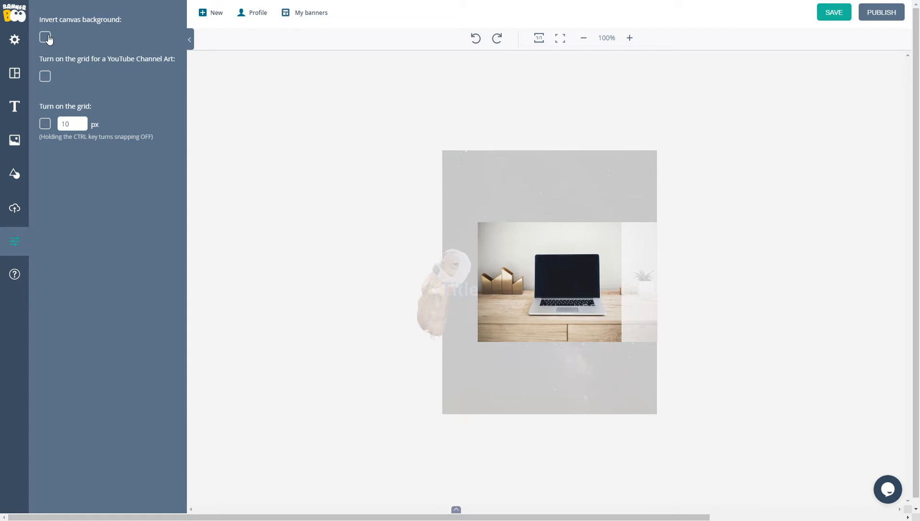
- Invert the canvas background to dark, toggle the YouTube grid, and open Help
left_click(45, 37)
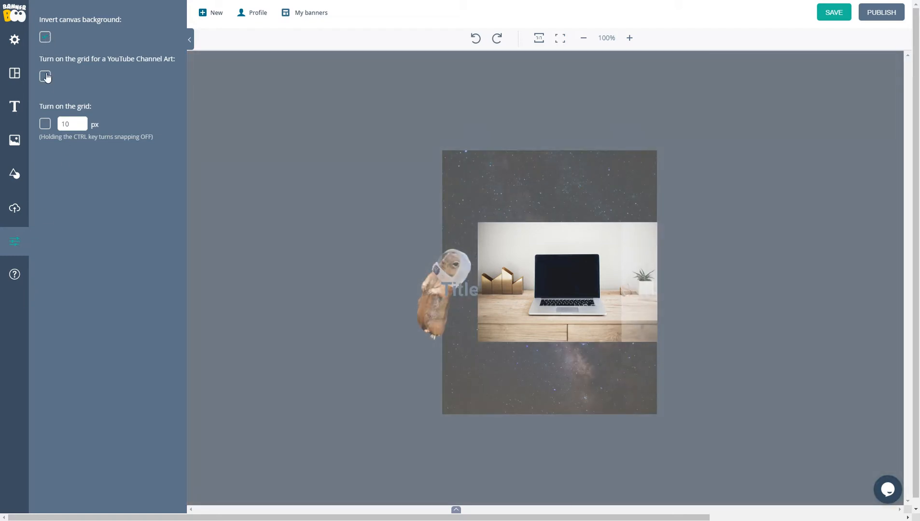
left_click(44, 124)
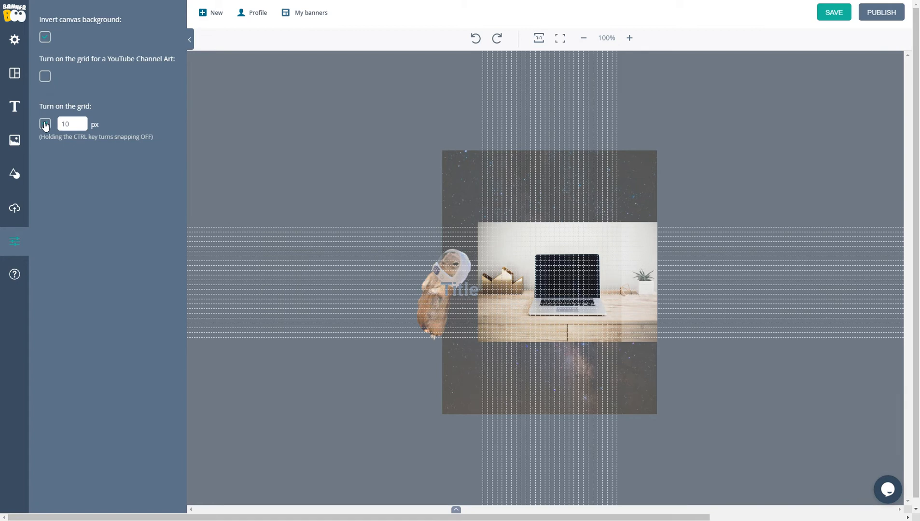
left_click(45, 125)
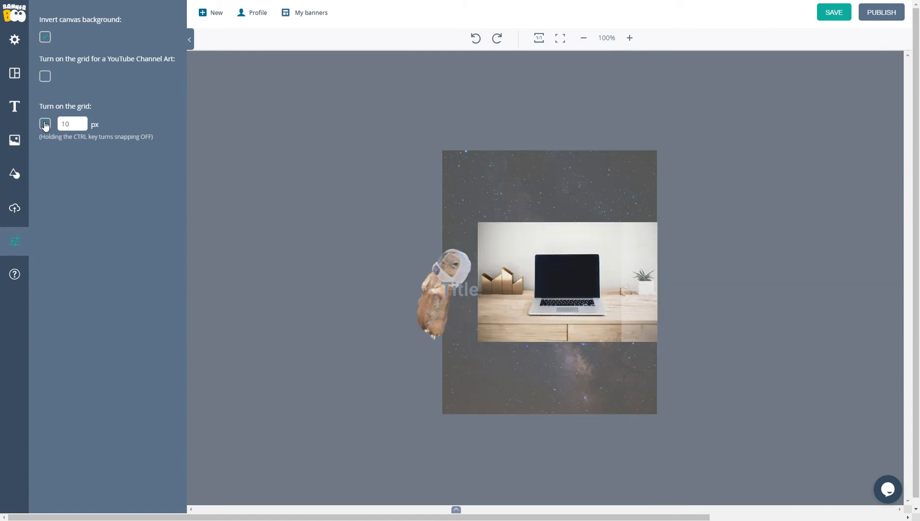
left_click(14, 274)
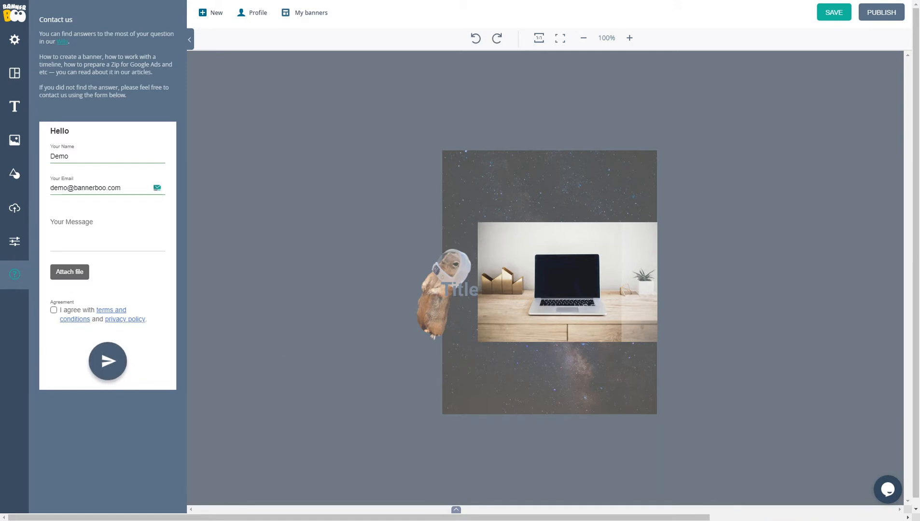
- Leave the Contact us panel and open the 300x250 Season Sale sneaker banner
left_click(887, 491)
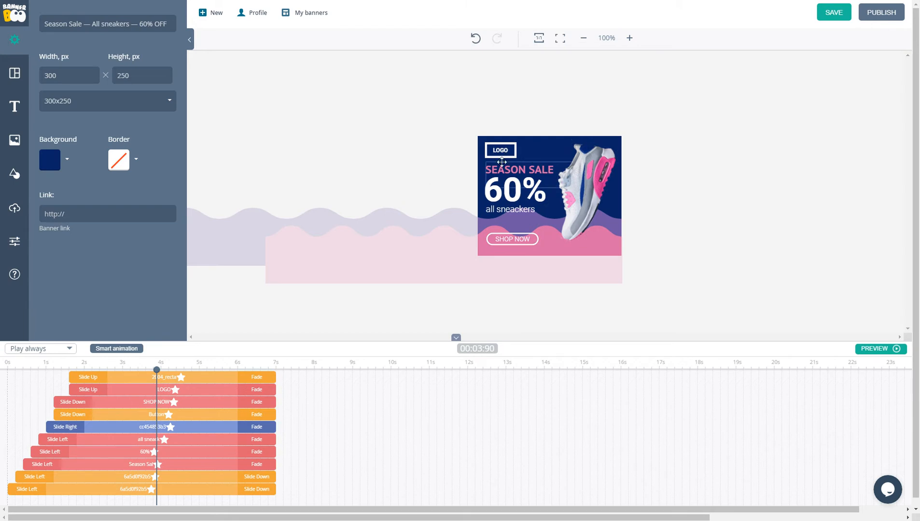
mouse_move(54, 164)
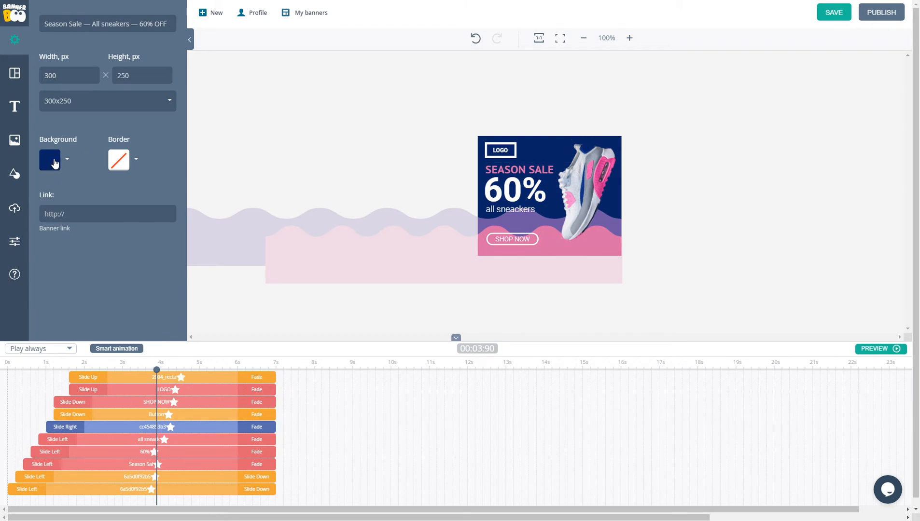
left_click(49, 160)
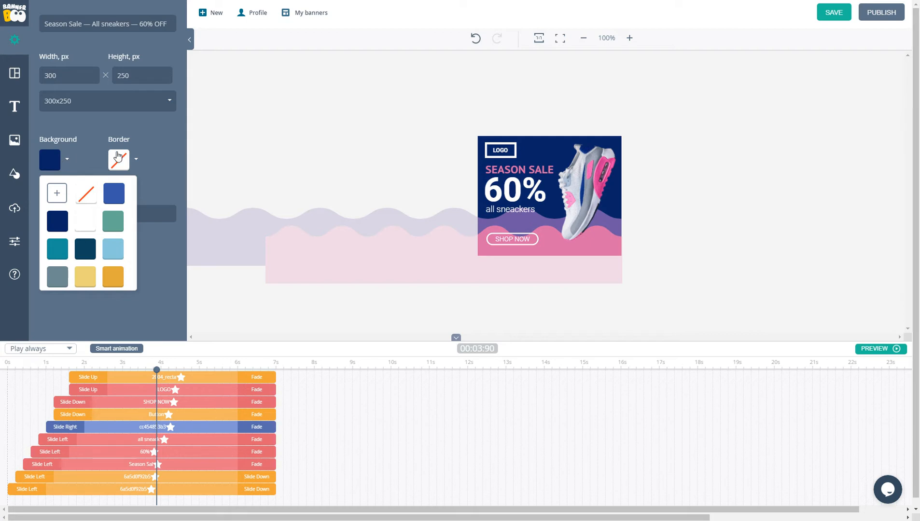
left_click(56, 193)
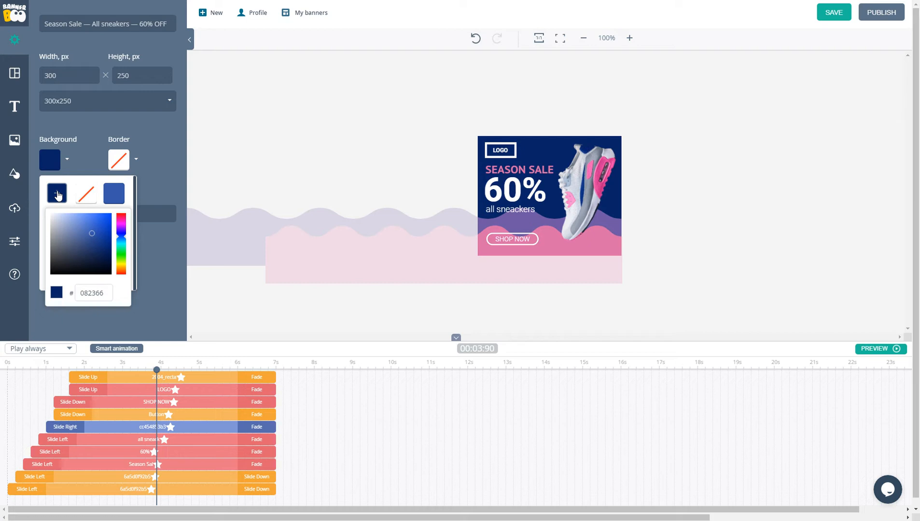
left_click(152, 193)
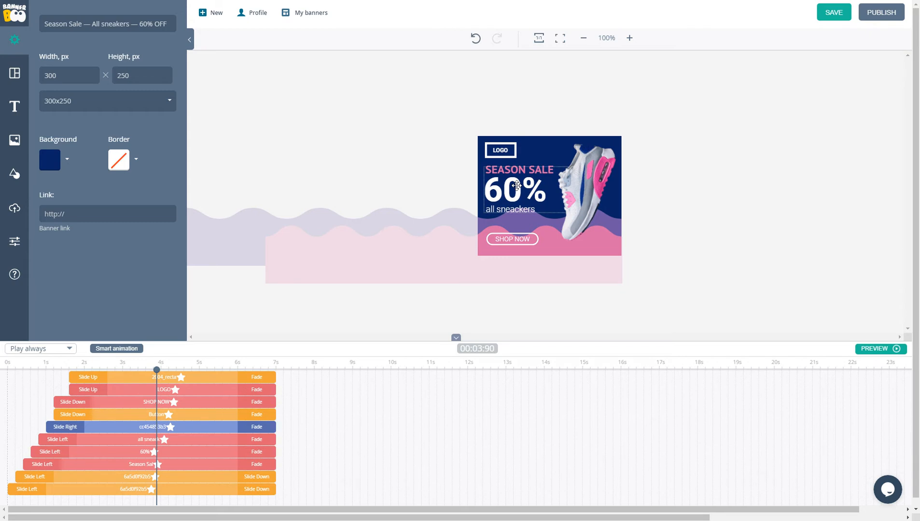
left_click(513, 191)
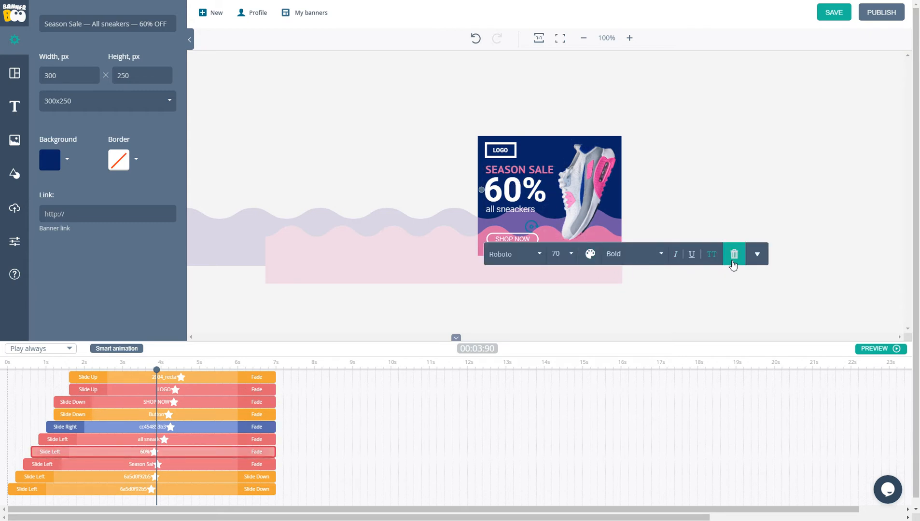
left_click(515, 253)
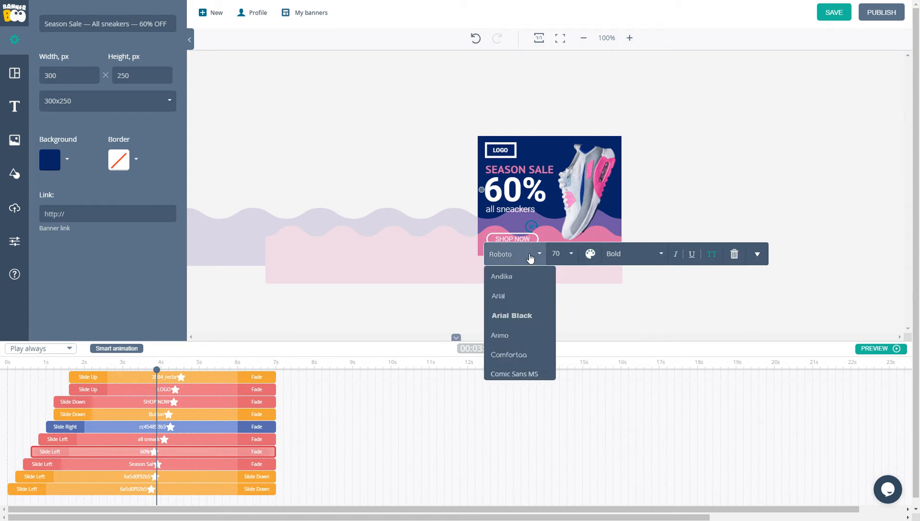
left_click(590, 254)
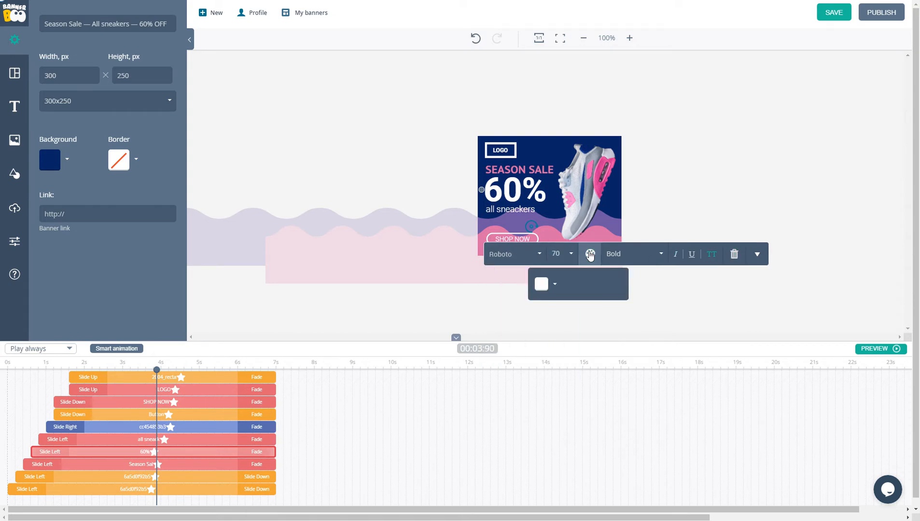
left_click(633, 254)
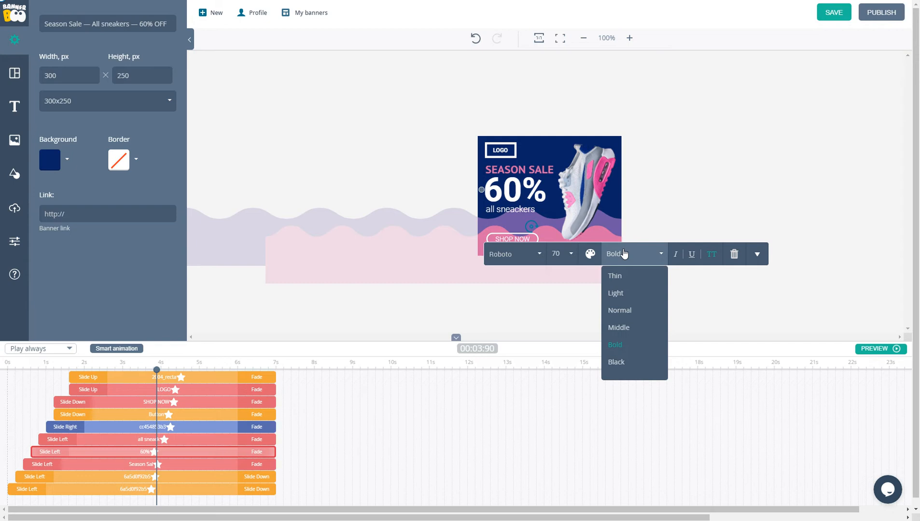
left_click(757, 253)
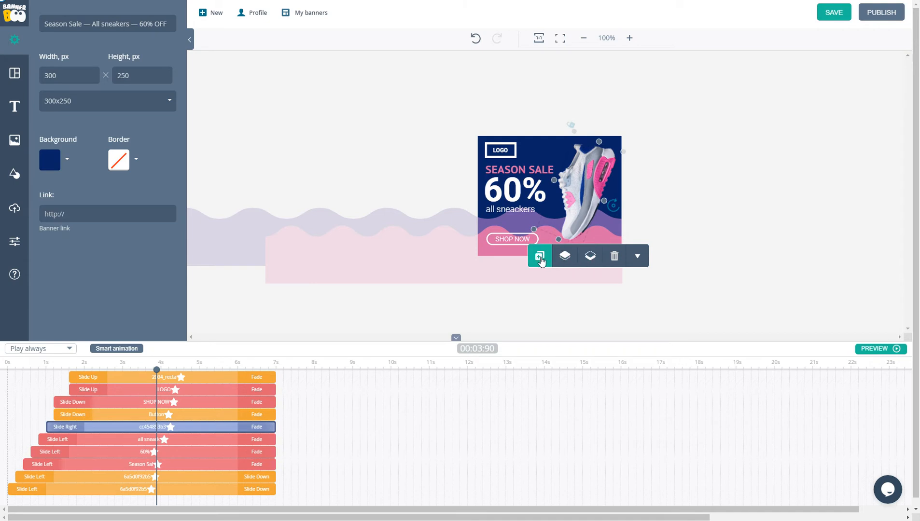
mouse_move(615, 256)
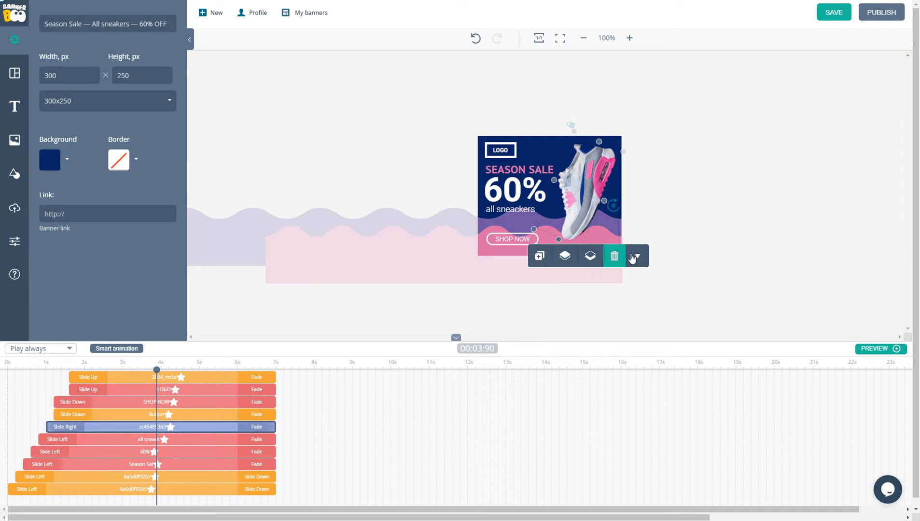
left_click(635, 256)
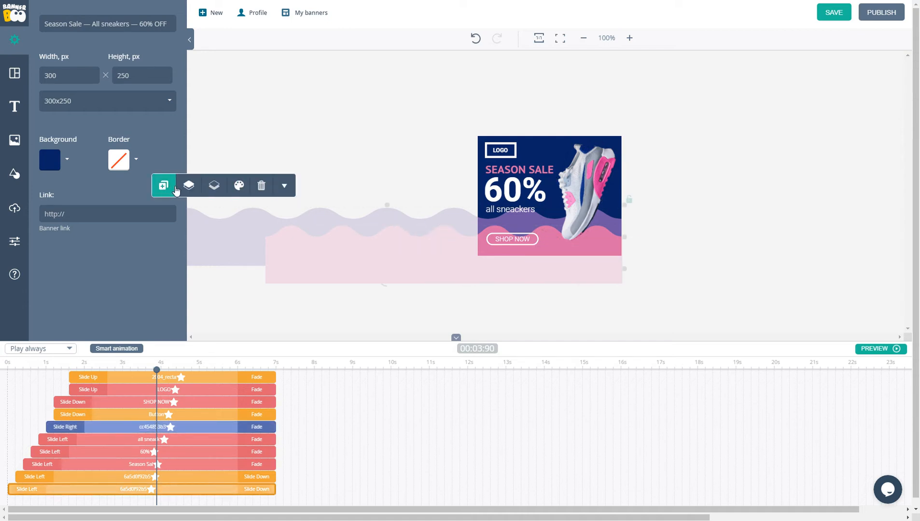
mouse_move(371, 155)
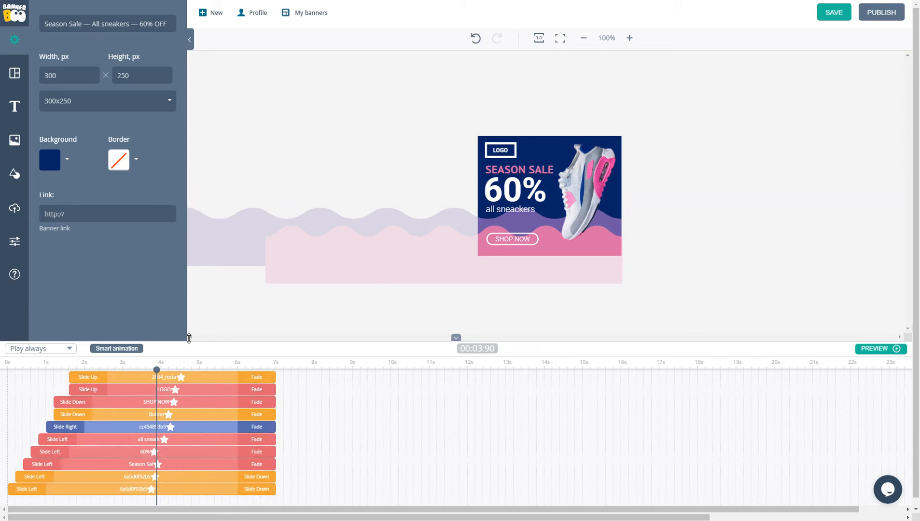
- Select the SHOP NOW animation row and browse the smart animation presets
left_click(165, 402)
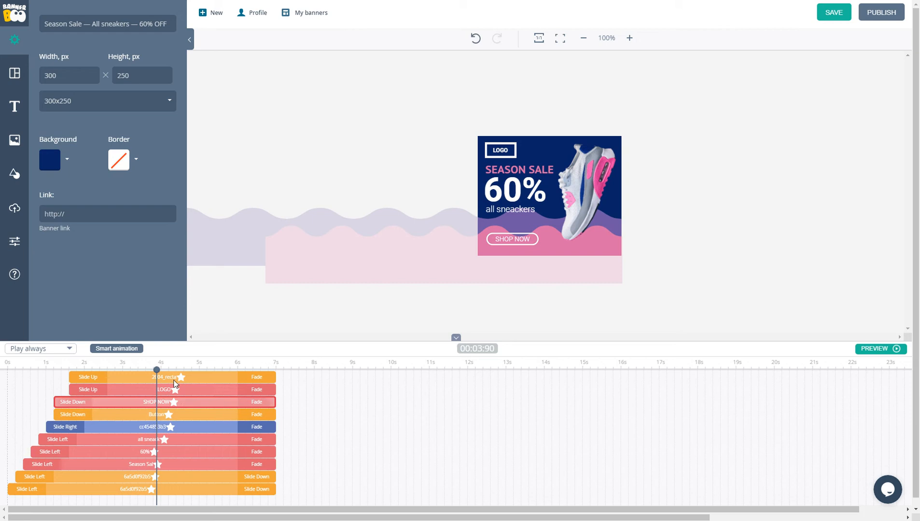
left_click(117, 349)
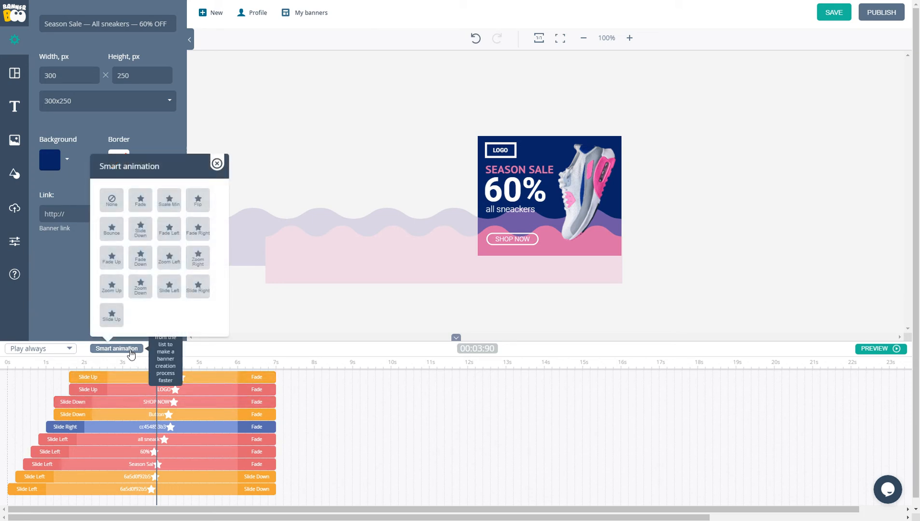
mouse_move(183, 257)
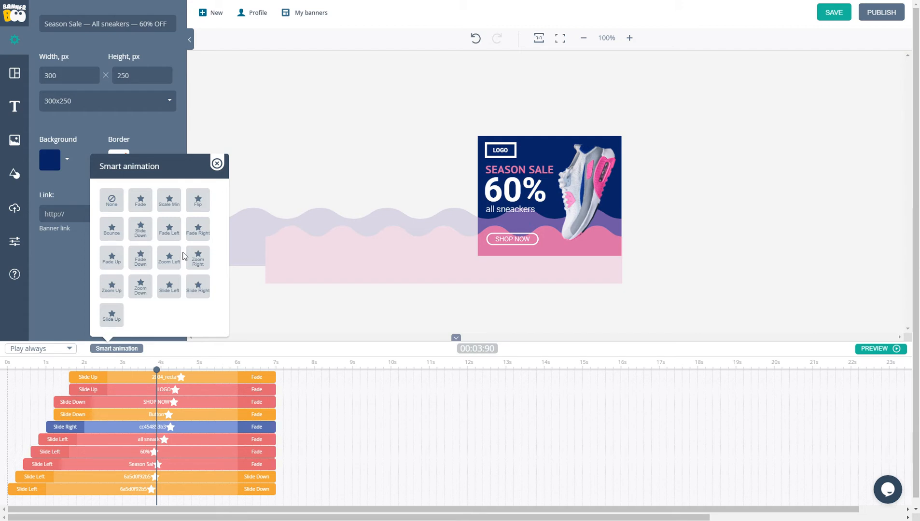
left_click(140, 200)
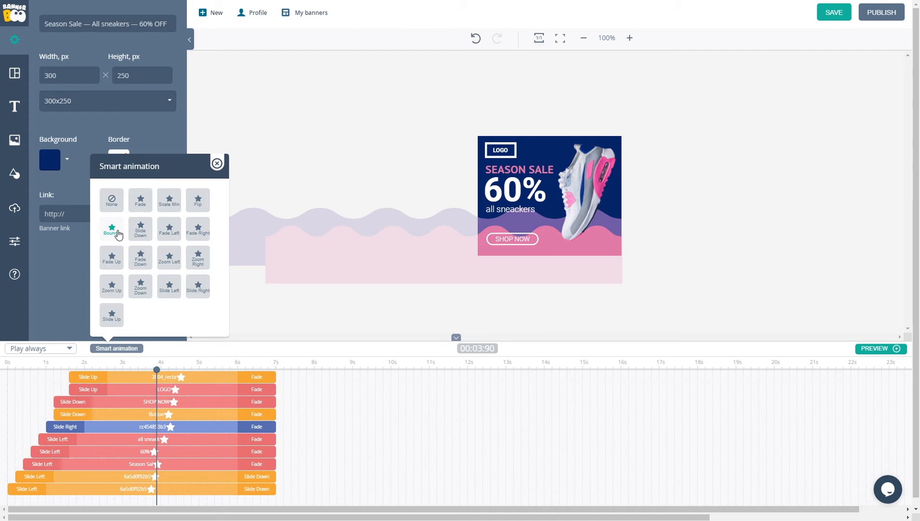
- Save the banner, close the presets, and play the animation preview
left_click(833, 12)
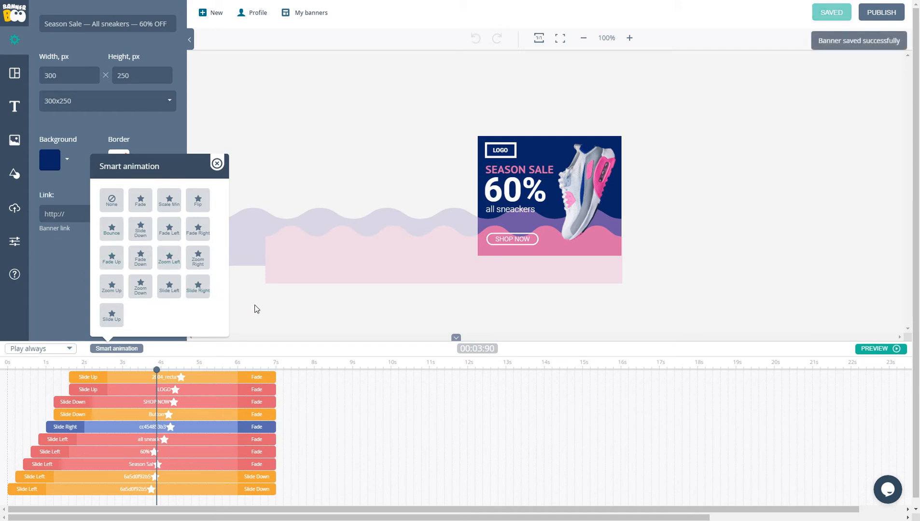
left_click(217, 163)
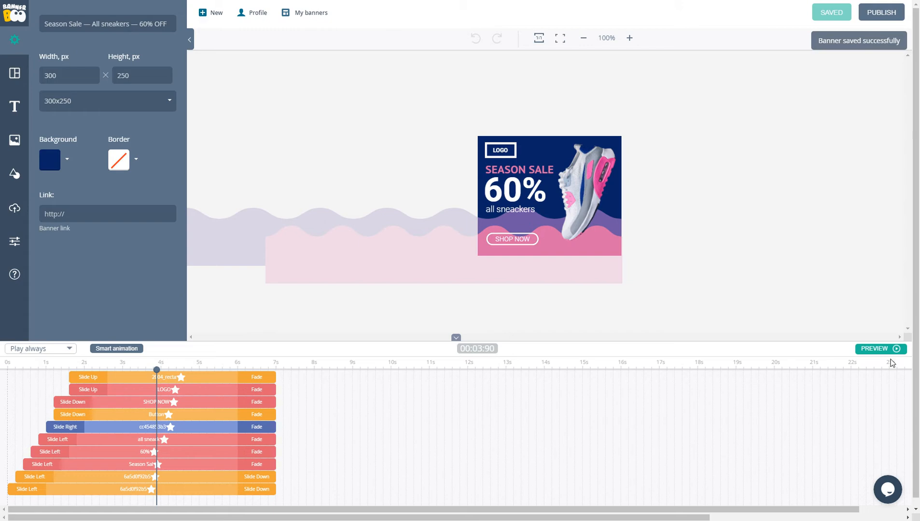
mouse_move(876, 348)
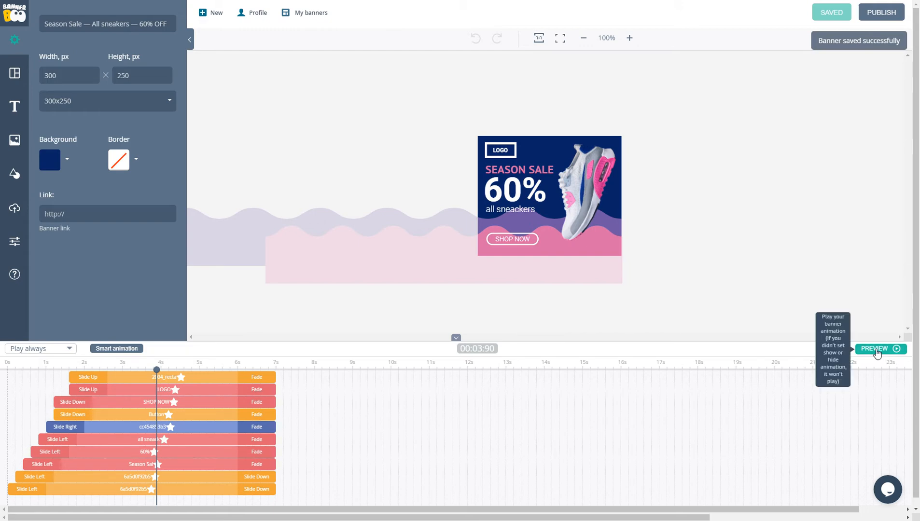
left_click(875, 350)
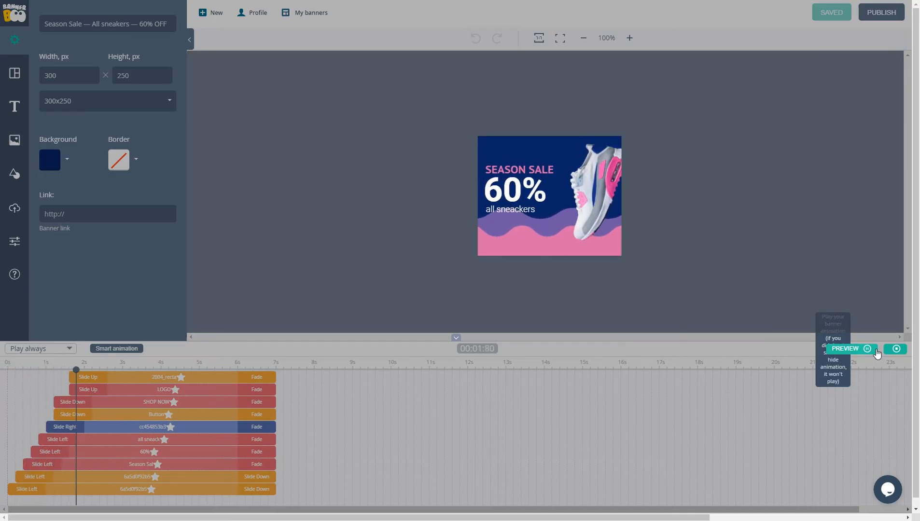
- Stop the Season Sale banner's animation preview
left_click(897, 348)
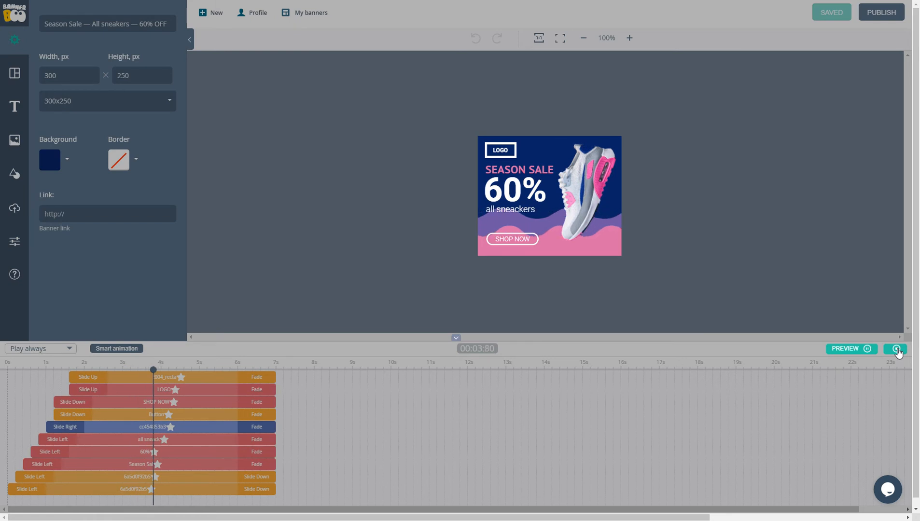
left_click(897, 351)
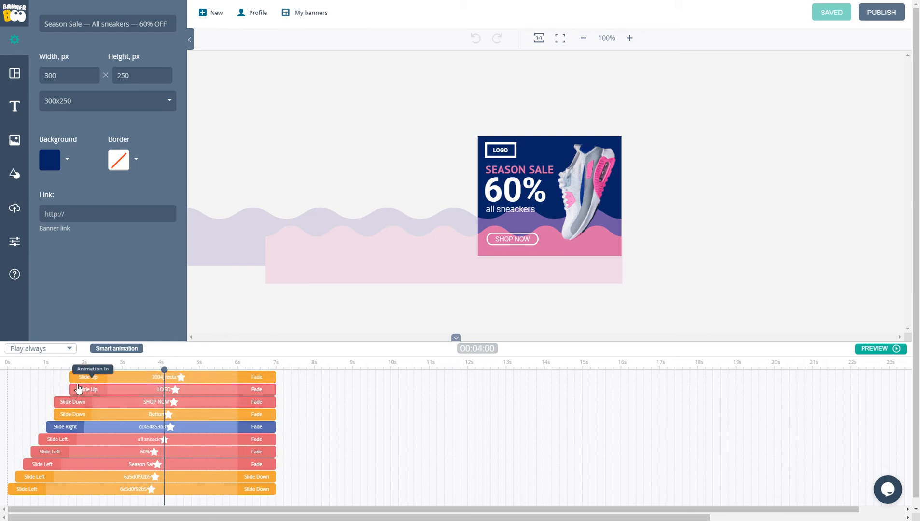
left_click(86, 378)
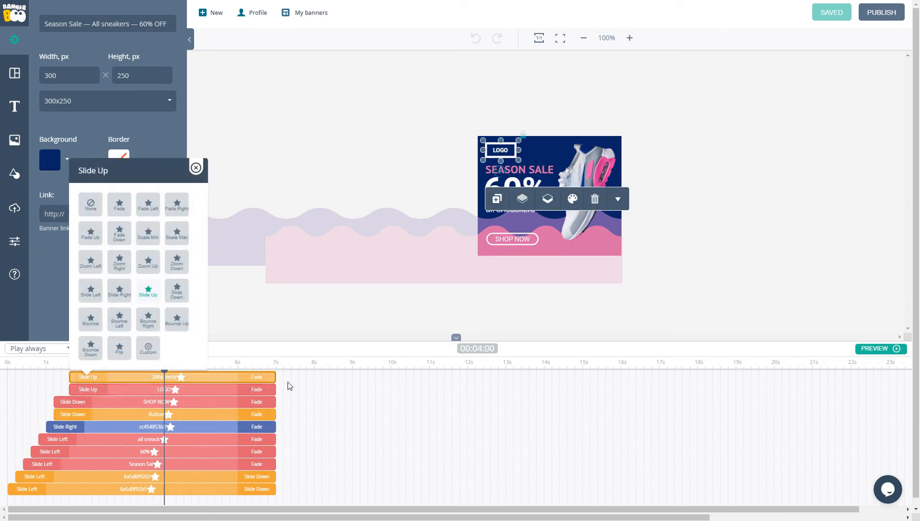
left_click(257, 377)
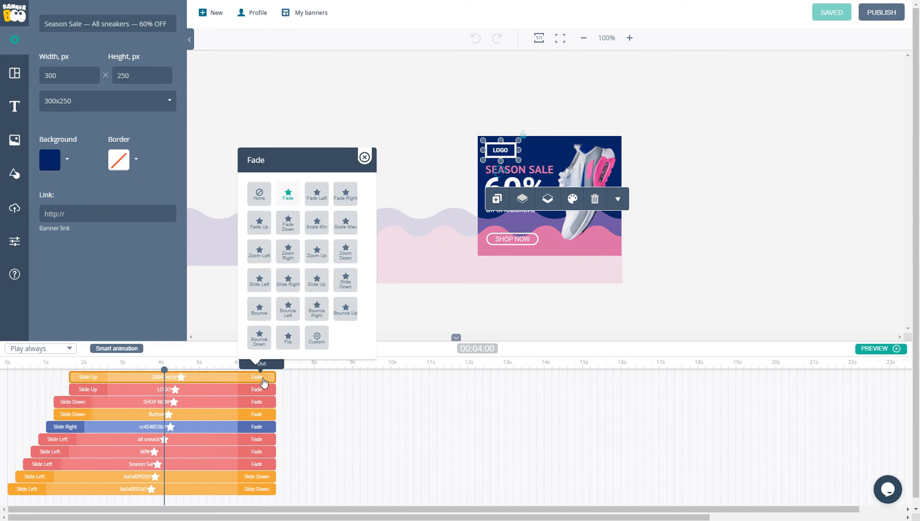
left_click(365, 156)
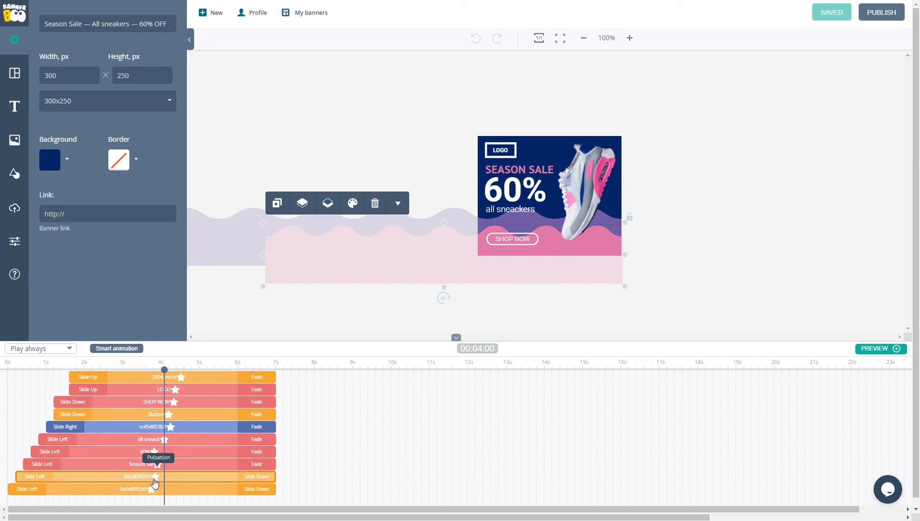
- Open and dismiss the wave shape's pulsation effect, then preview the animation
left_click(155, 477)
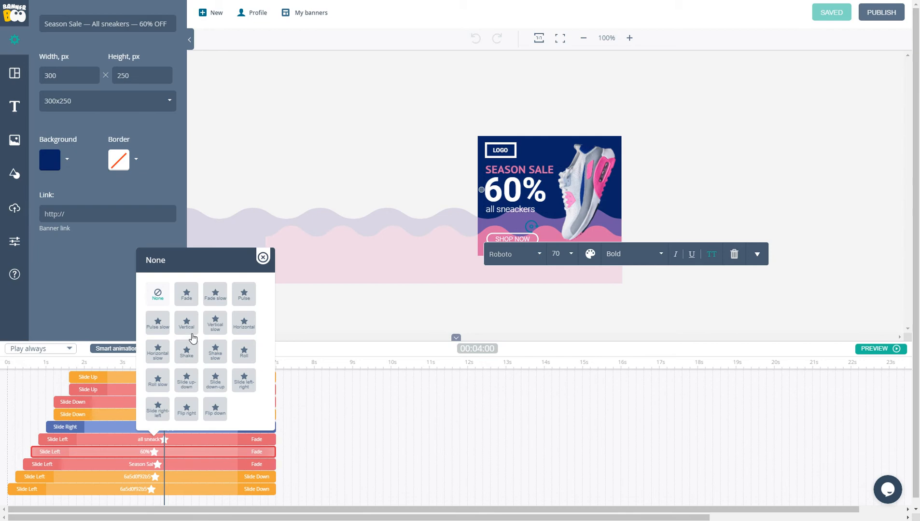
left_click(157, 294)
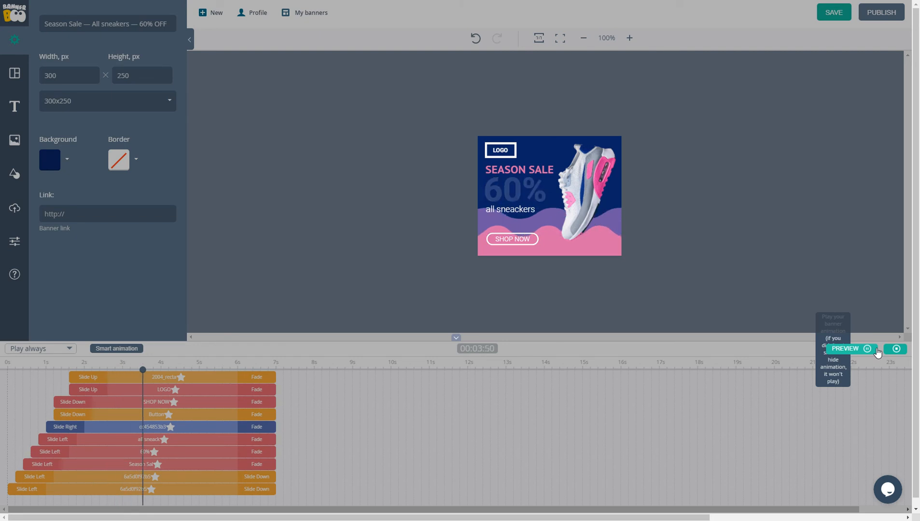
left_click(896, 350)
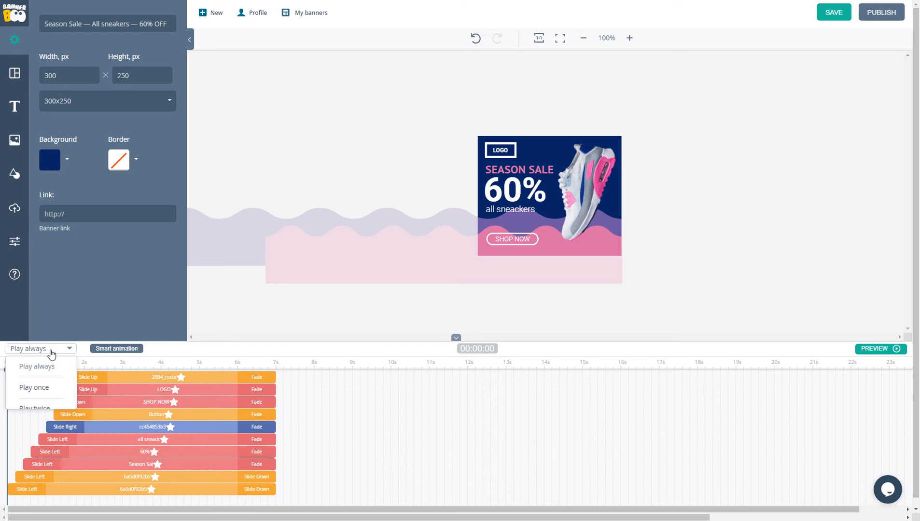
mouse_move(34, 386)
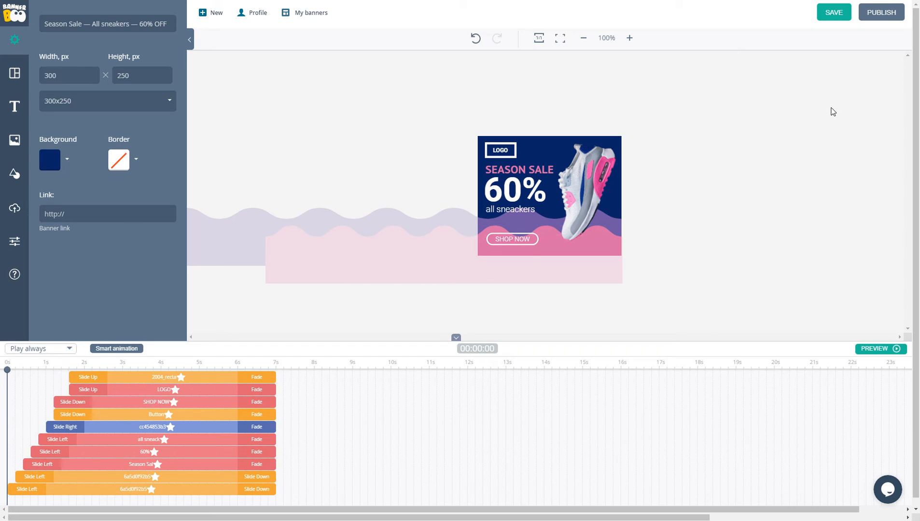
- Keep Play always and open the PUBLISH export options list
left_click(881, 12)
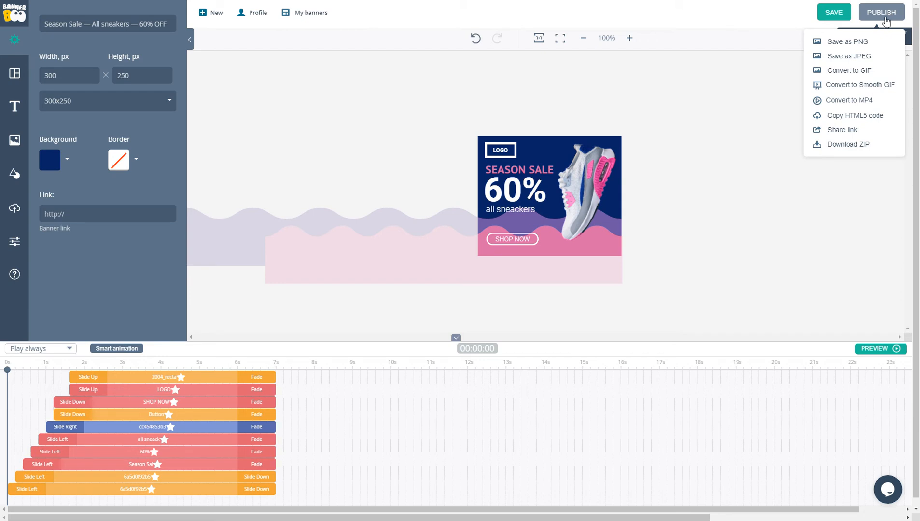
mouse_move(847, 56)
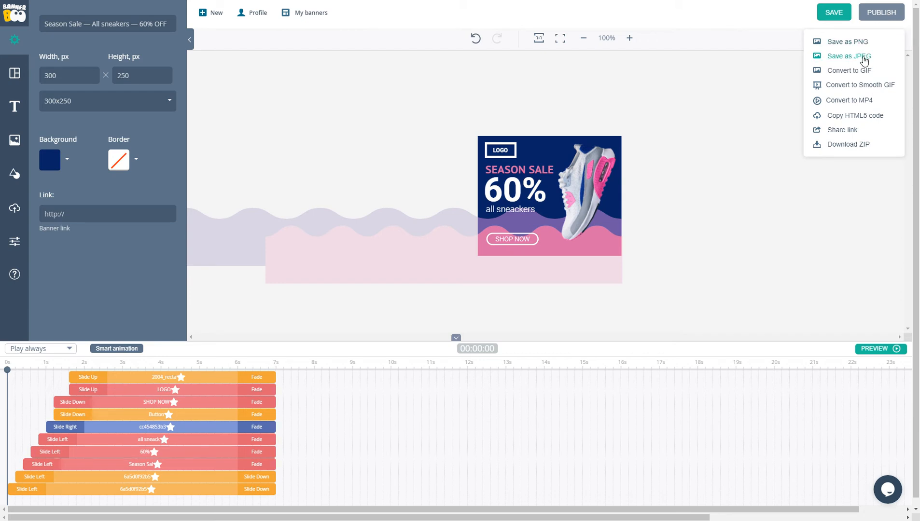
mouse_move(850, 70)
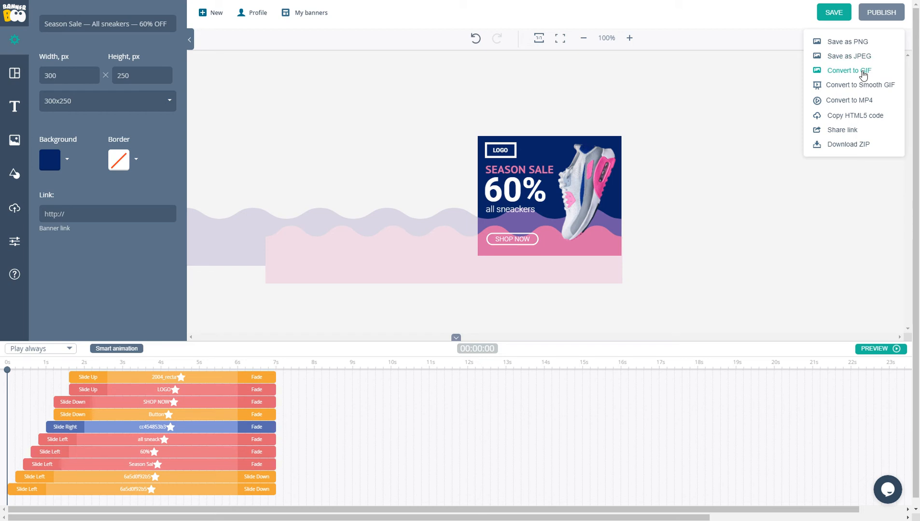
mouse_move(861, 84)
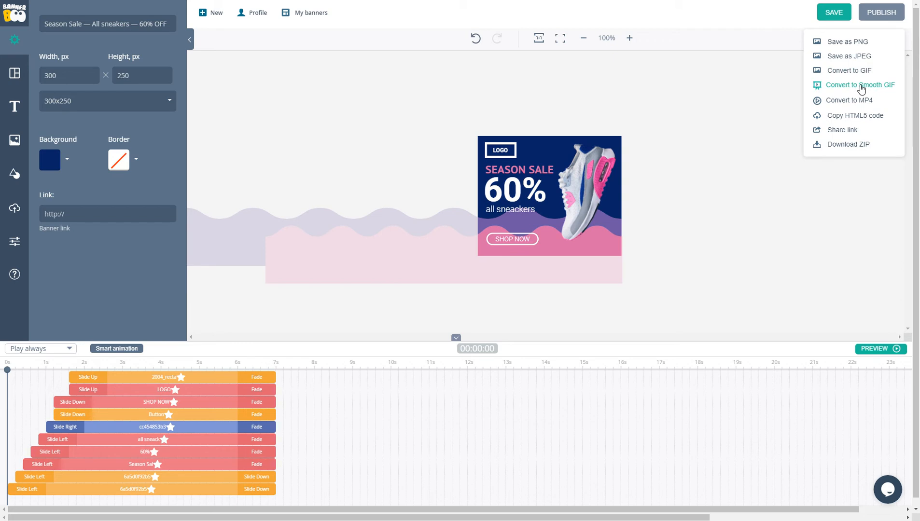
mouse_move(167, 247)
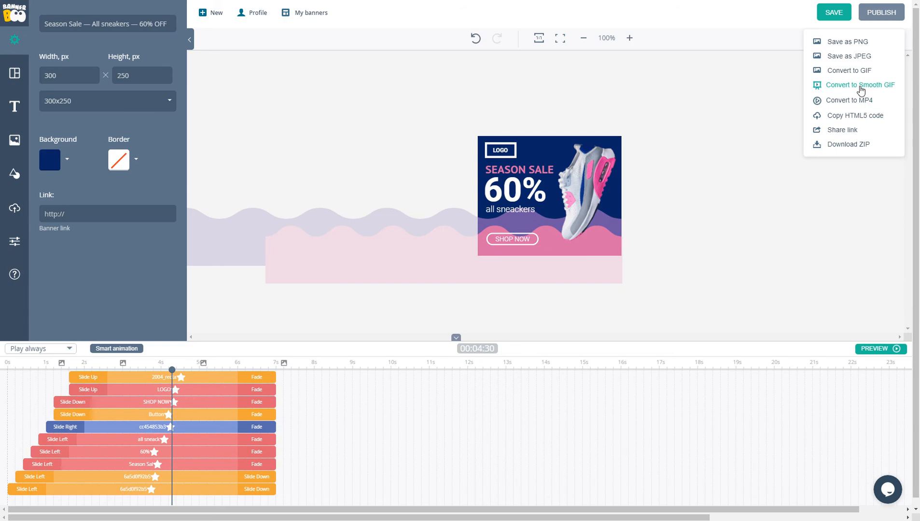
- Review Smooth GIF settings (loop 0, 30 FPS, 50% quality) without downloading
left_click(860, 84)
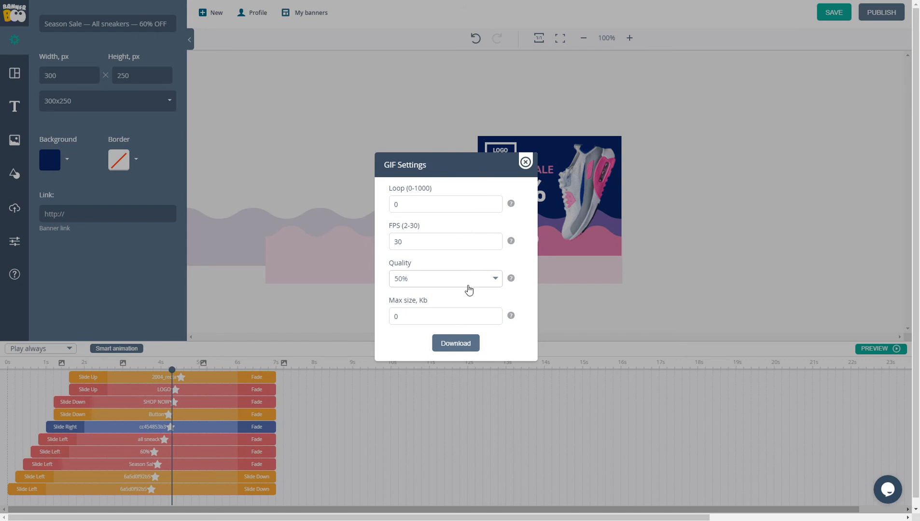
left_click(880, 11)
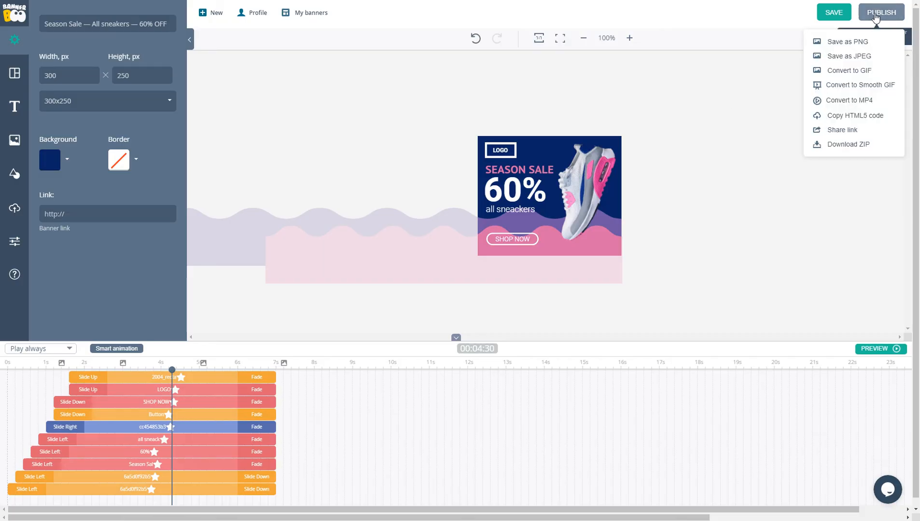
mouse_move(848, 100)
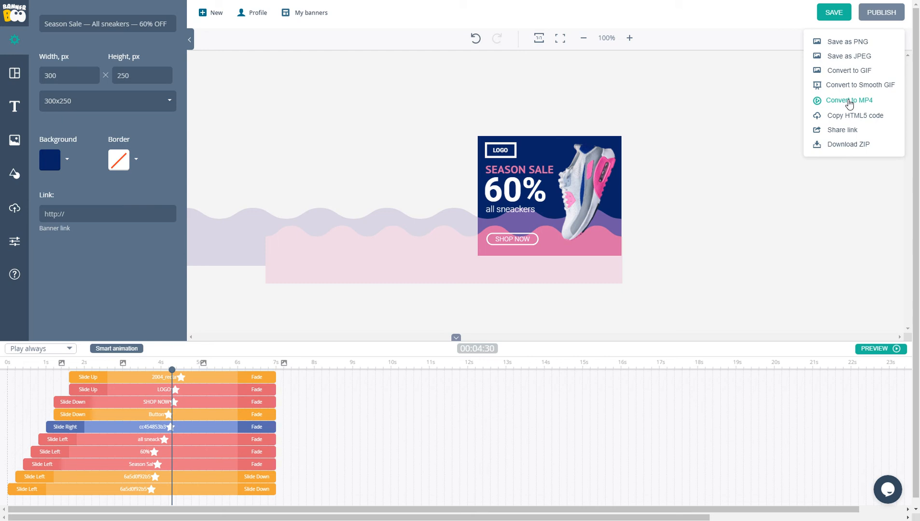
- Convert the Season Sale banner to MP4 and reopen the export options
left_click(848, 100)
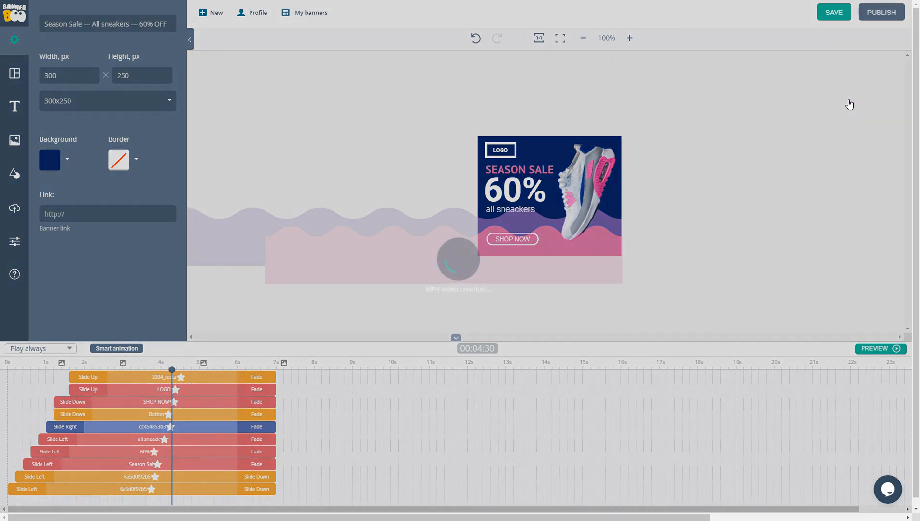
left_click(833, 12)
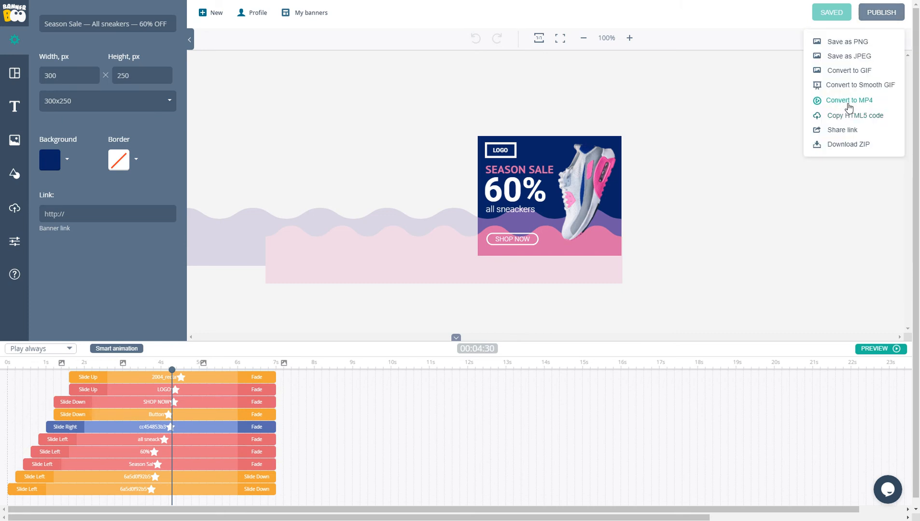
- View the HTML5 embed code, keeping the banner type as Animated (HTML5)
left_click(856, 115)
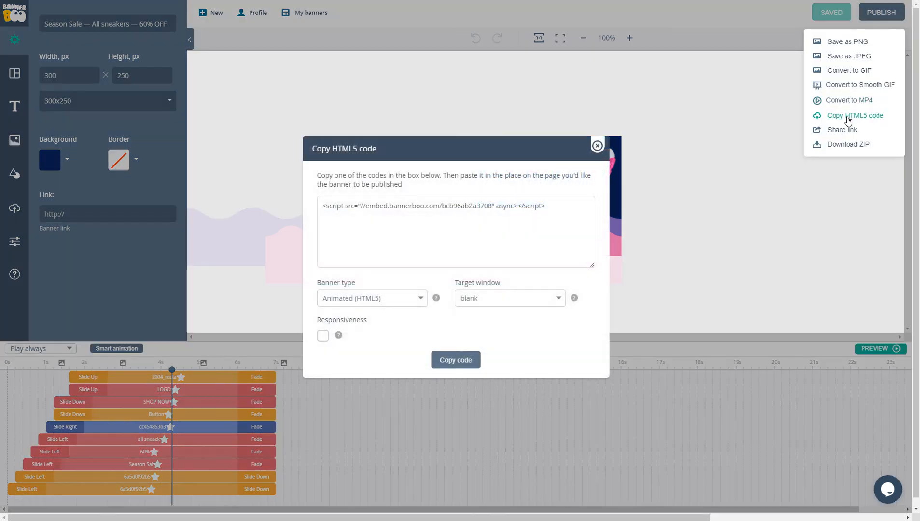
mouse_move(582, 179)
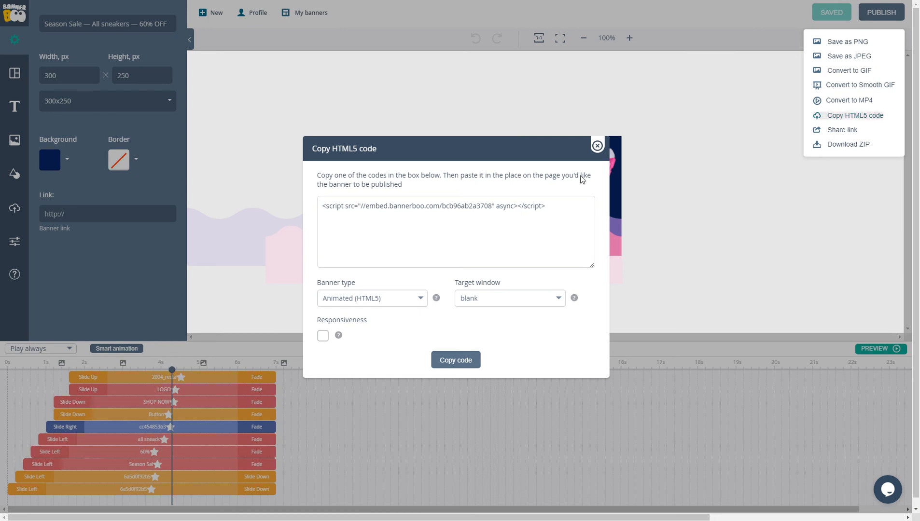
left_click(371, 298)
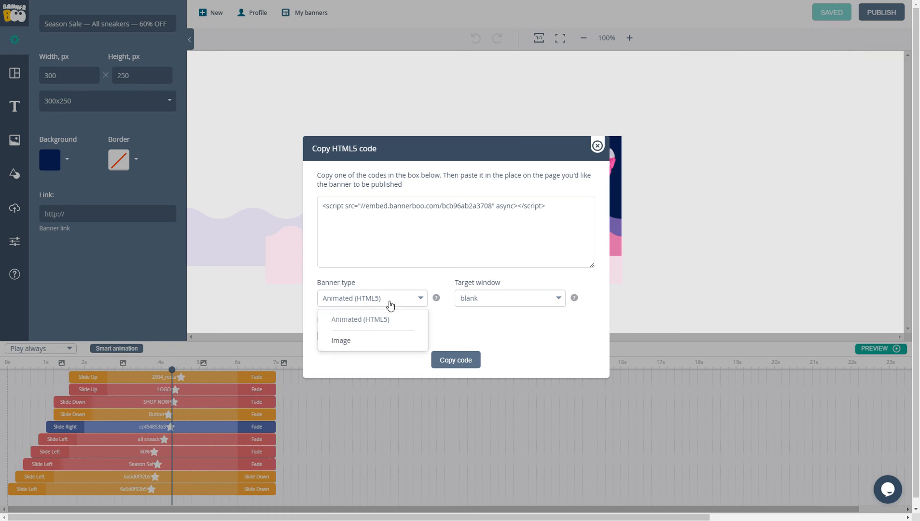
left_click(360, 320)
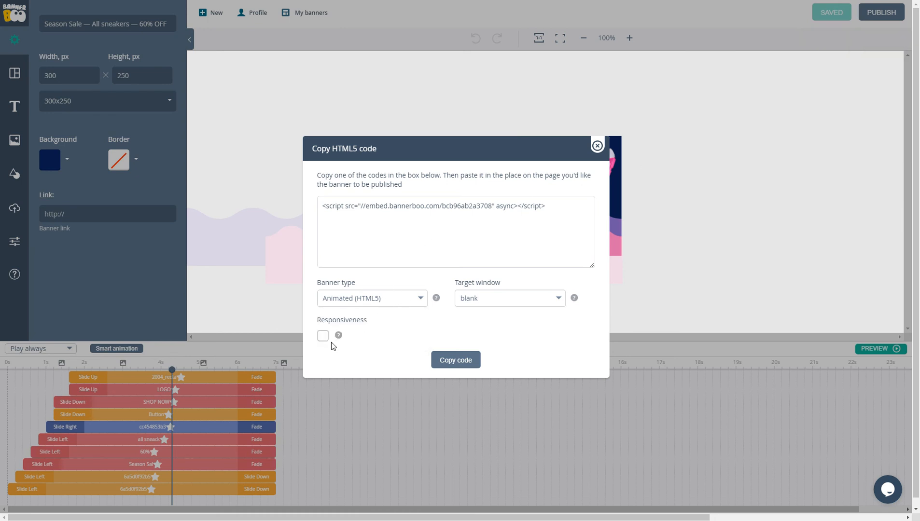
mouse_move(499, 304)
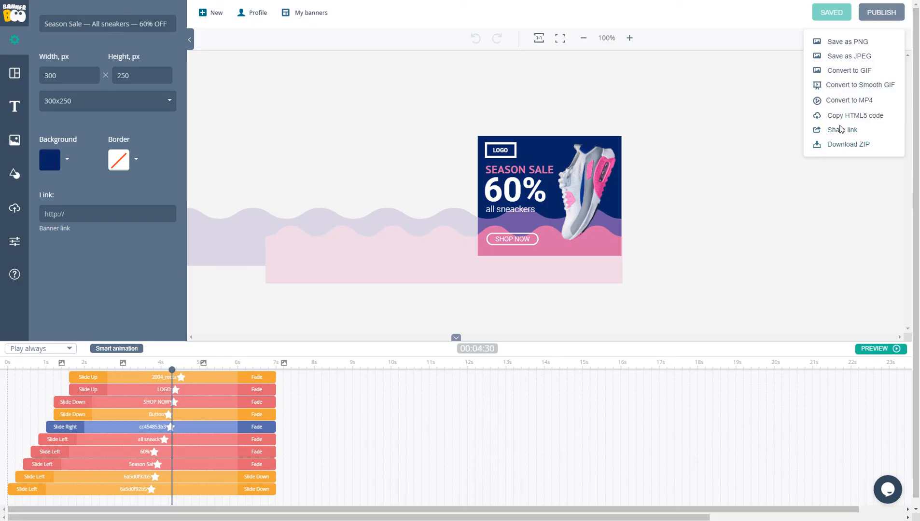
- Generate the Season Sale banner's share link and copy it
left_click(842, 130)
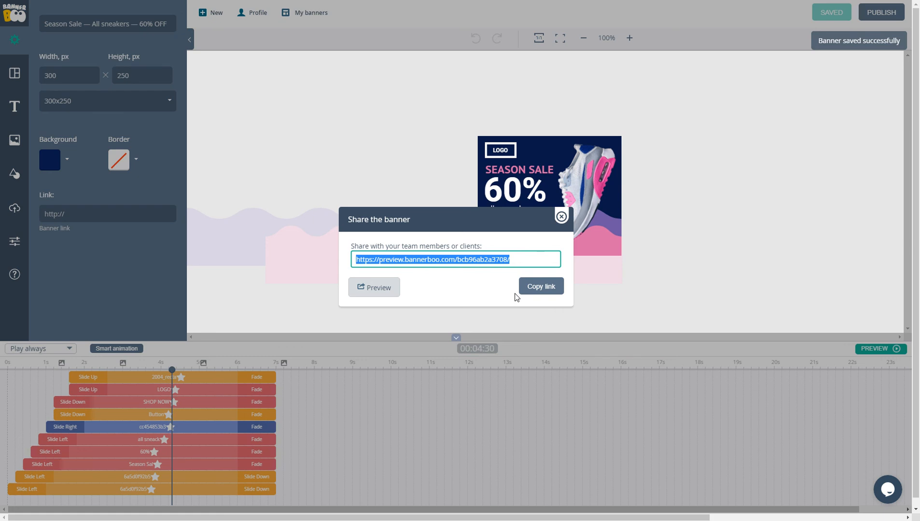
left_click(880, 11)
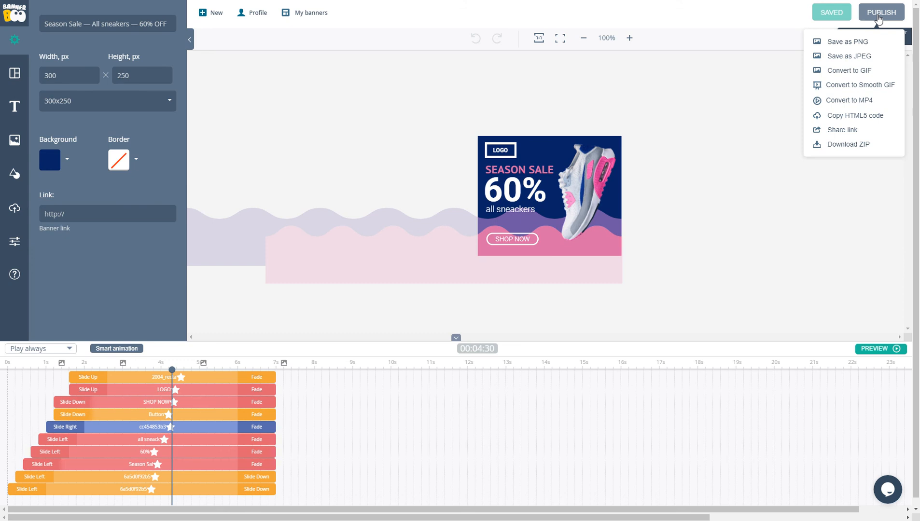
mouse_move(849, 144)
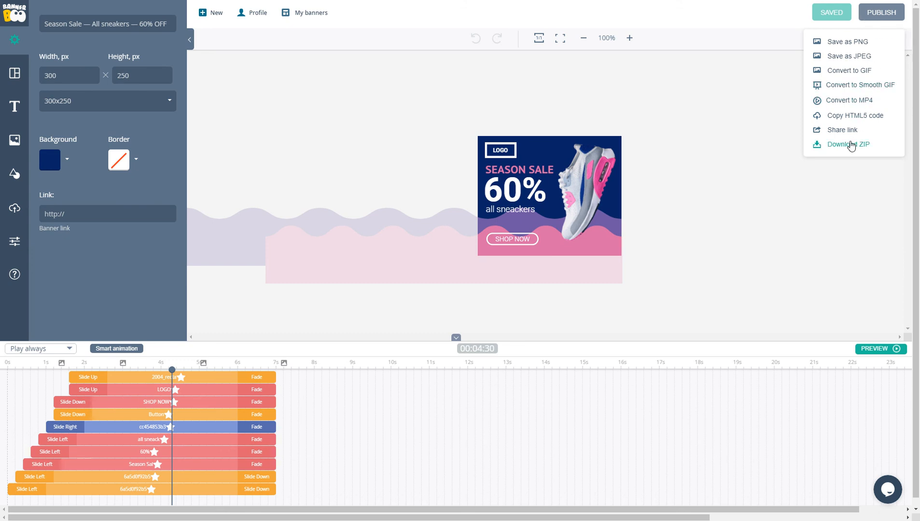
- In Download ZIP settings, choose the Google ad network, review options, and close
left_click(848, 145)
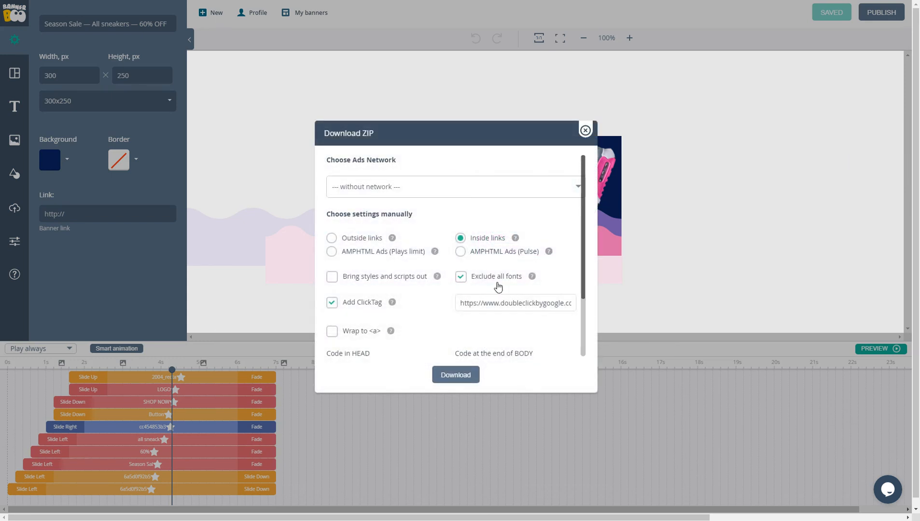
mouse_move(482, 268)
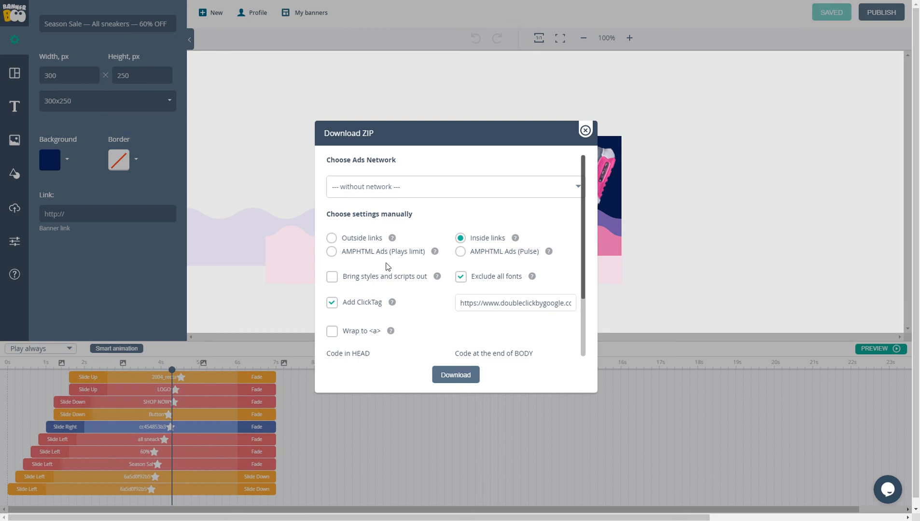
mouse_move(440, 309)
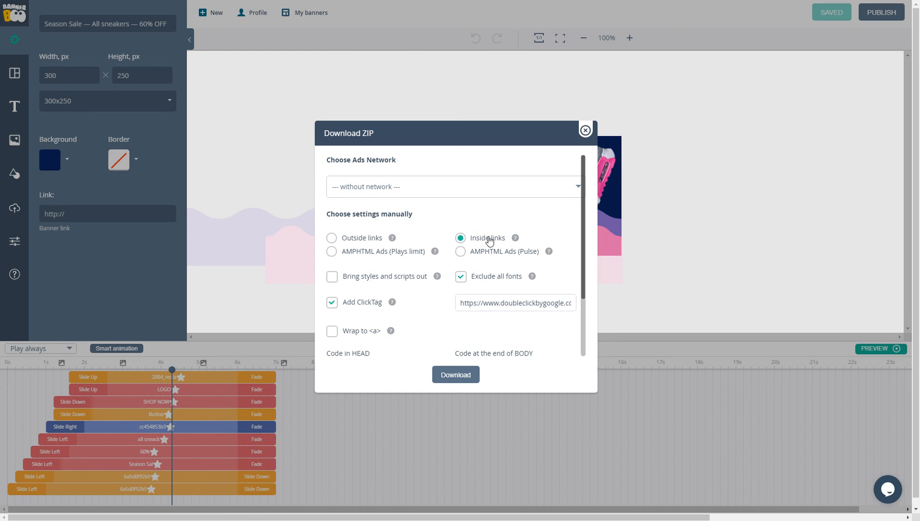
left_click(452, 187)
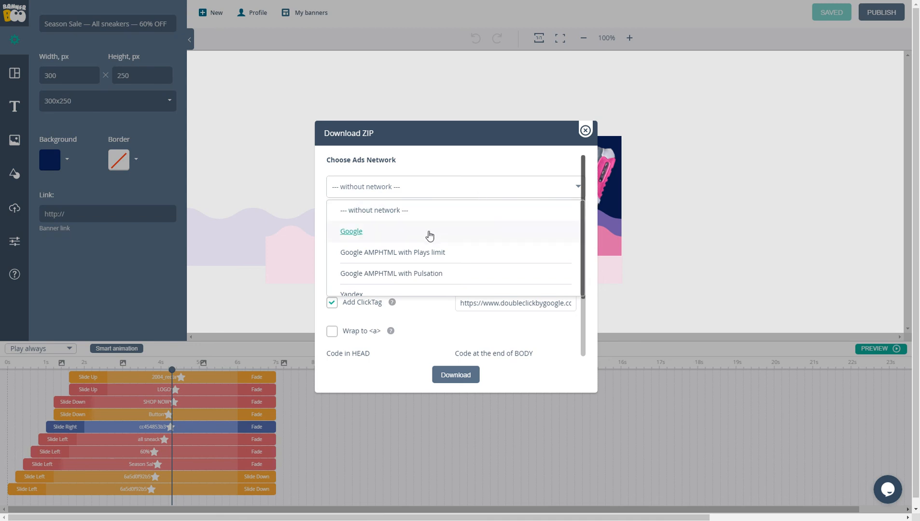
left_click(351, 231)
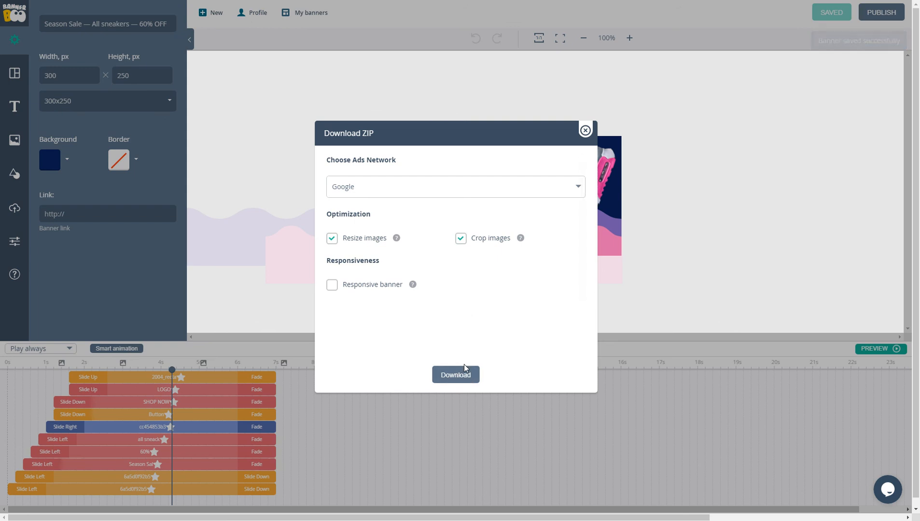
left_click(455, 186)
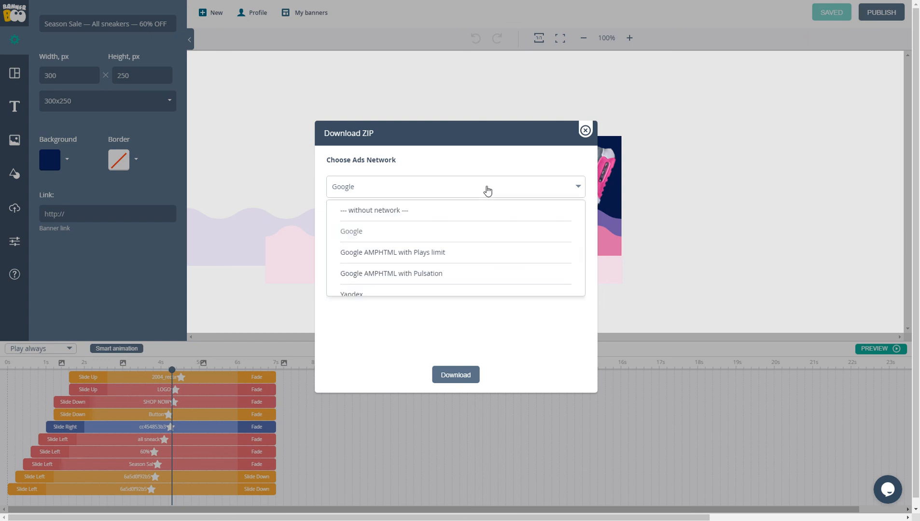
scroll("down", 3)
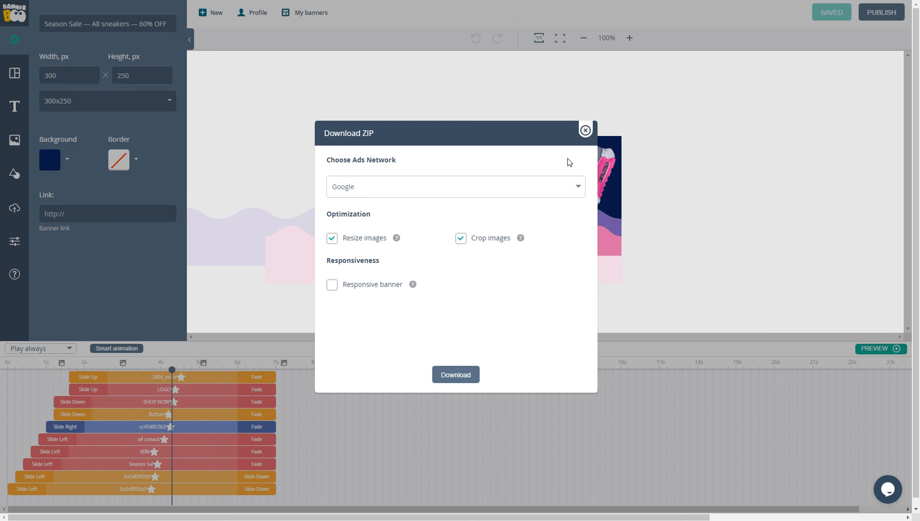
left_click(584, 130)
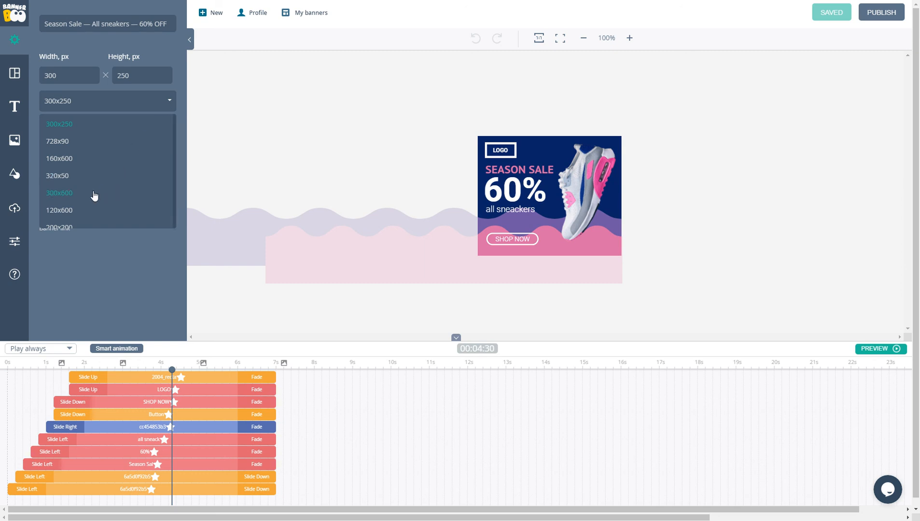
- Choose the 300x600 size preset to stretch the Season Sale banner taller
left_click(60, 193)
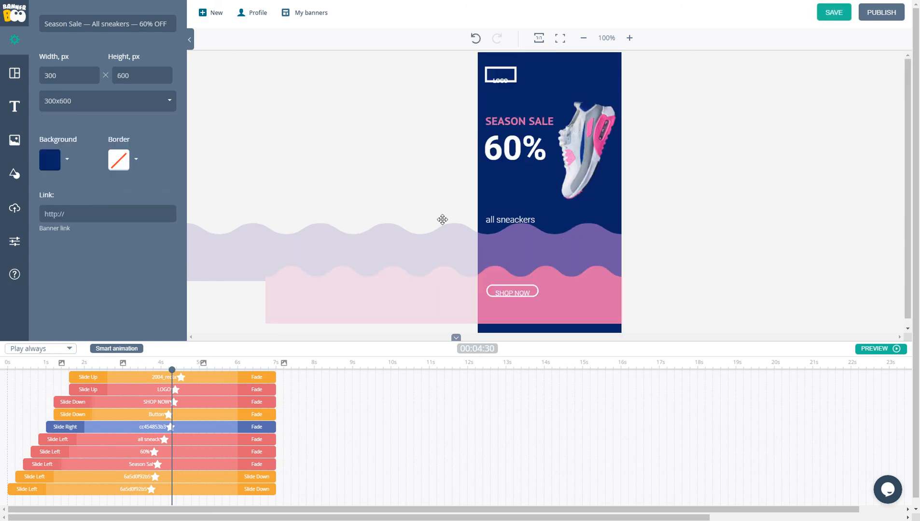